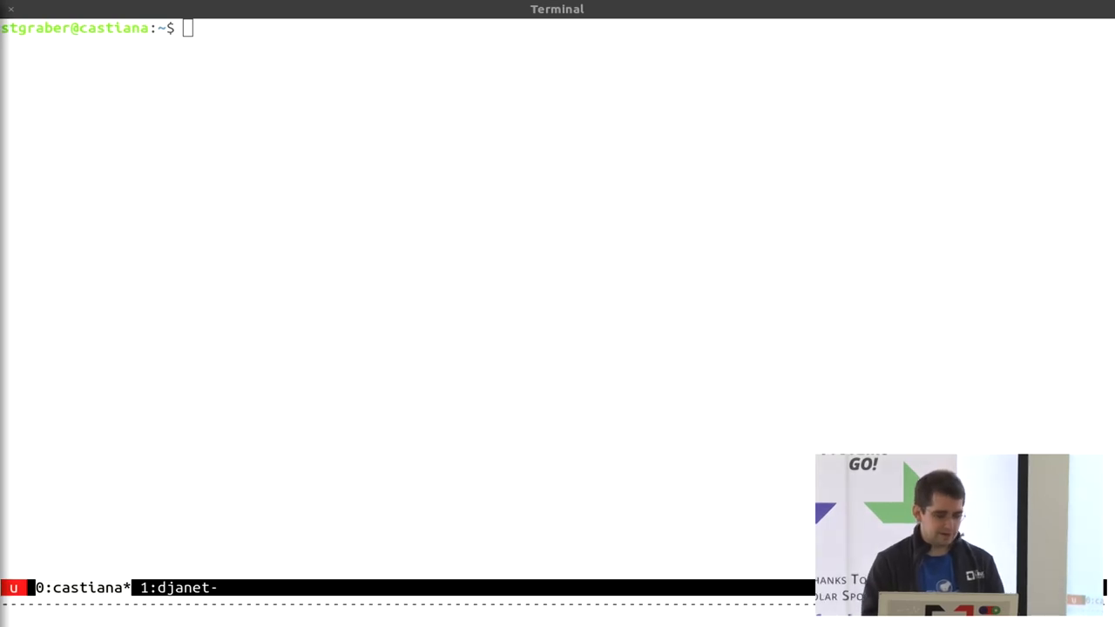
# Enter a bash shell in the bionic container and show its kernel version with uname.
pyautogui.write('lxc exec bionic bash')
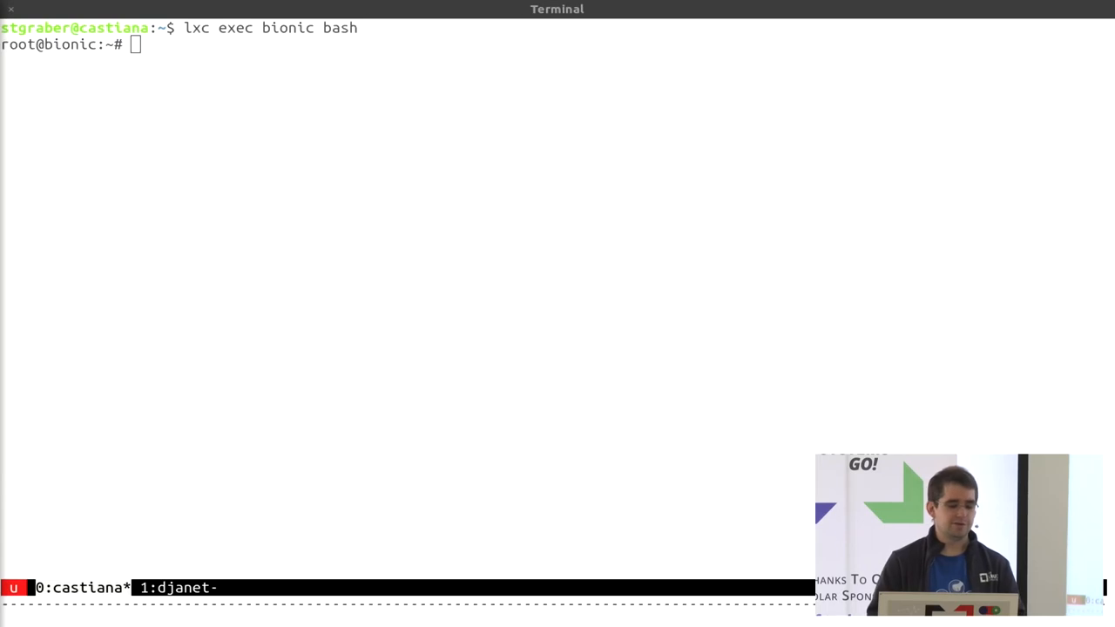
pyautogui.write('uname -a')
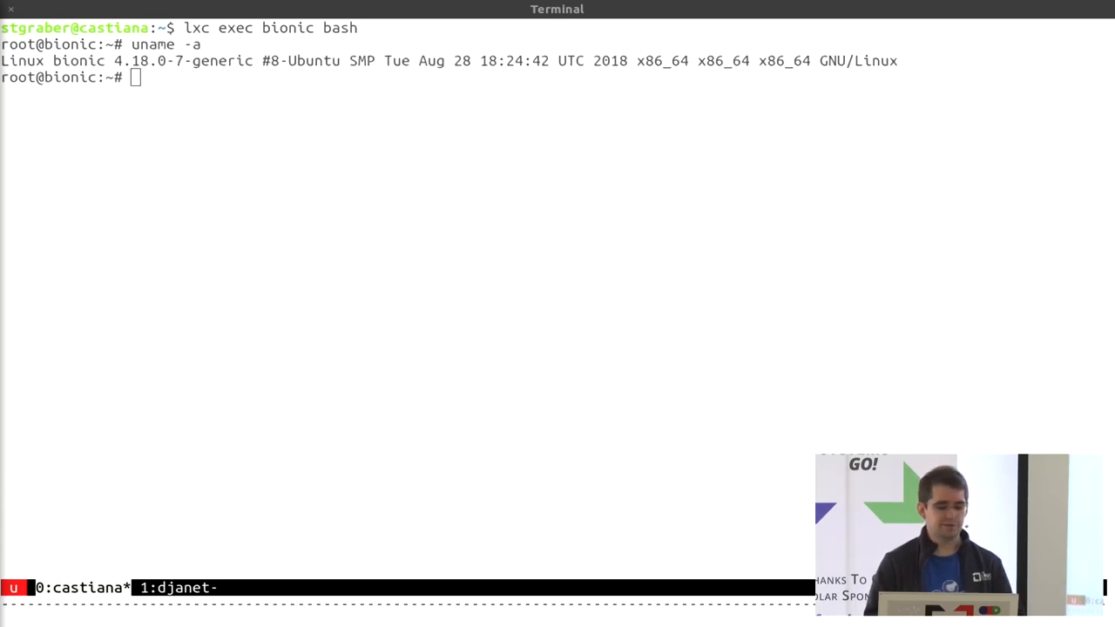
# Create character device /dev/blah with numbers 1 3, removing and recreating it after 'File exists'.
pyautogui.write('mk')
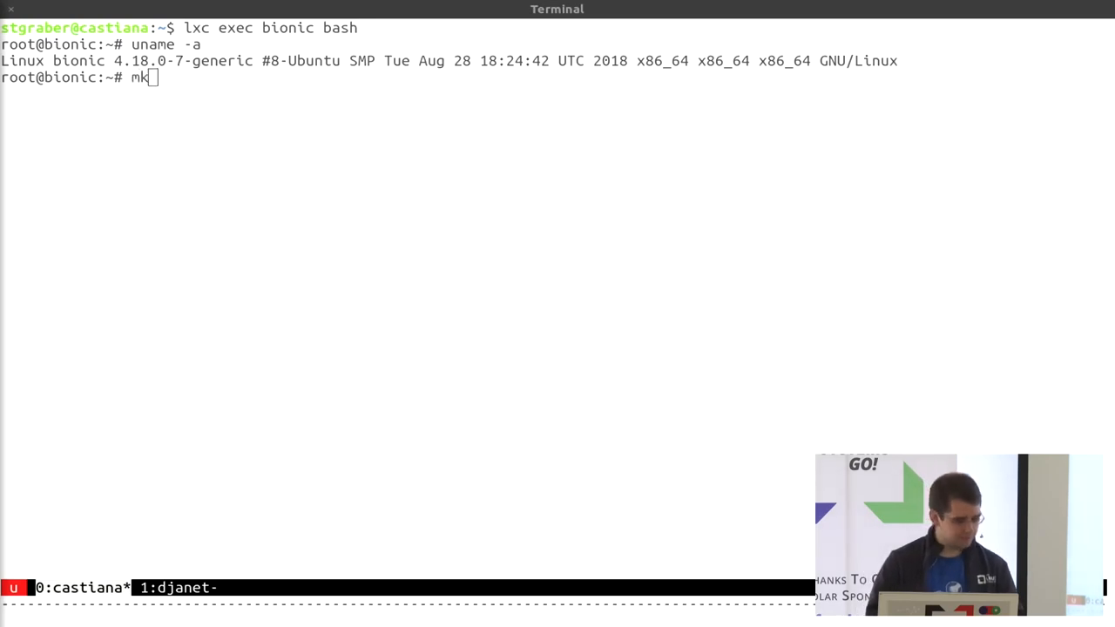
pyautogui.write('nod')
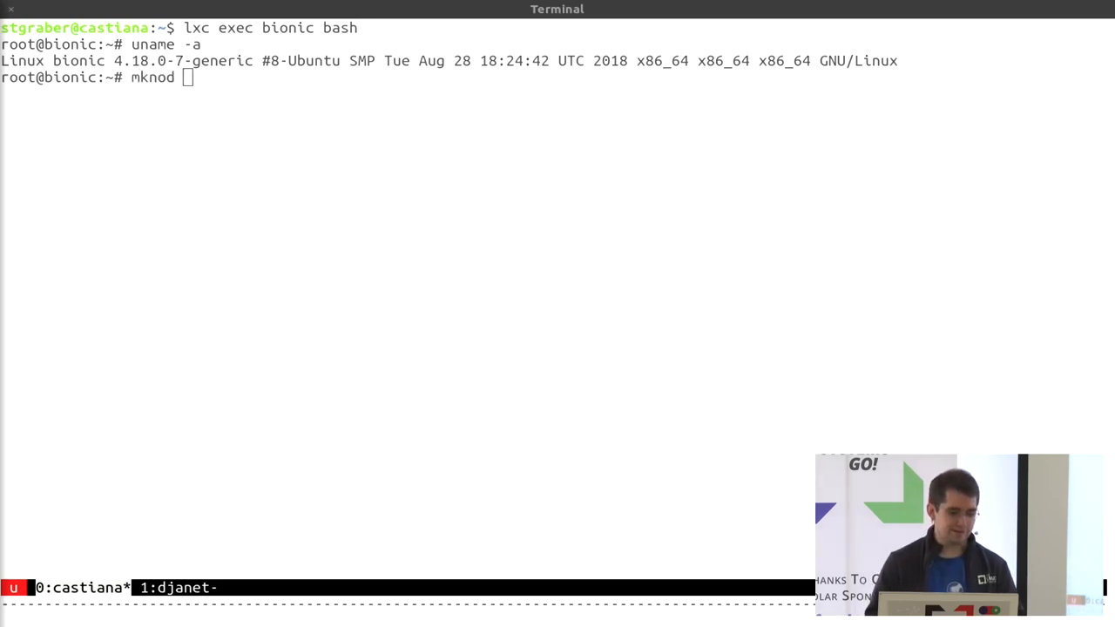
pyautogui.write('/dev/blah')
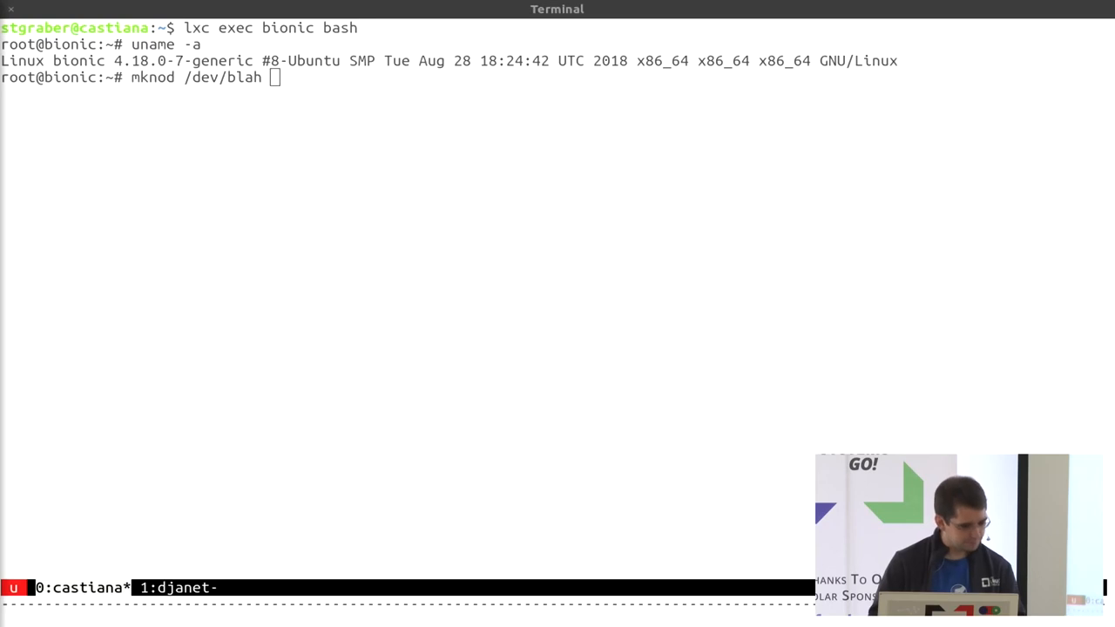
pyautogui.write('c 1 3')
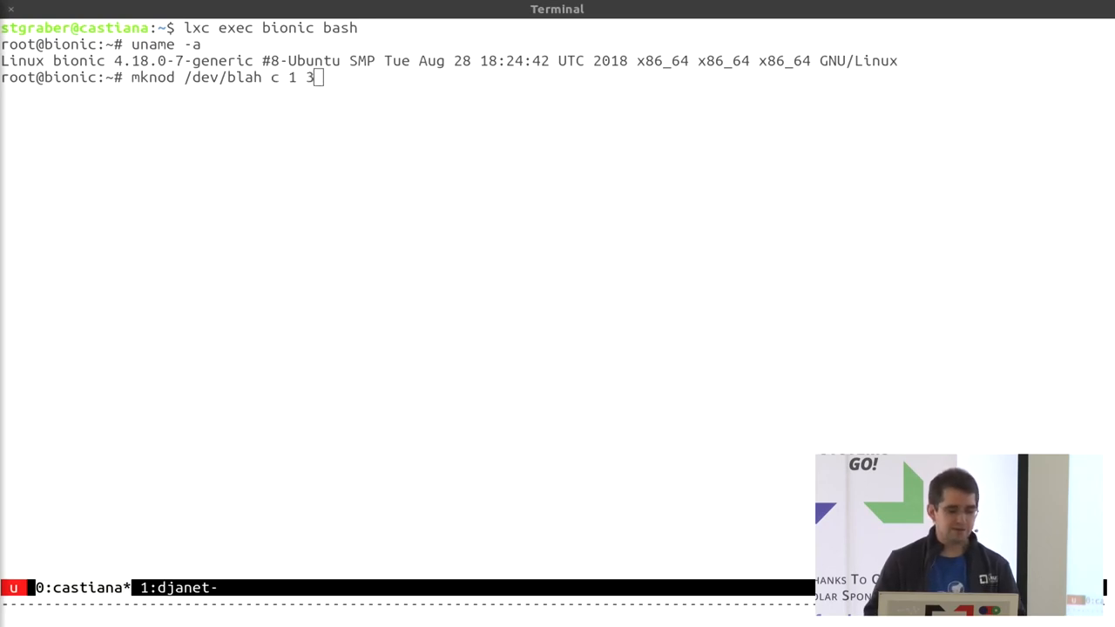
pyautogui.write('rm /dev/blah')
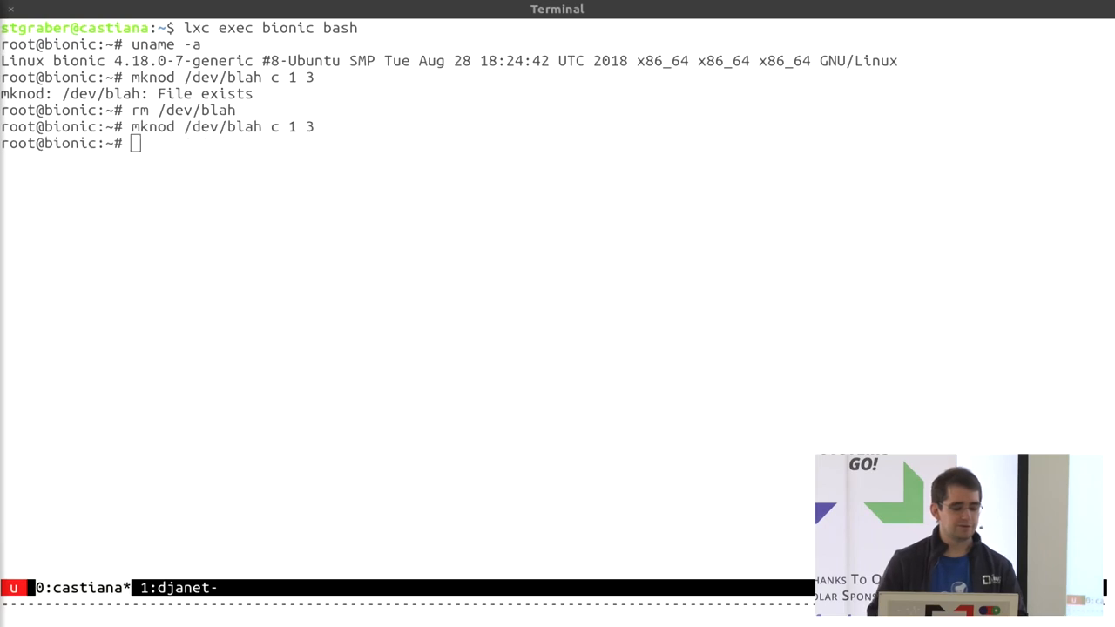
pyautogui.write('ls -lh')
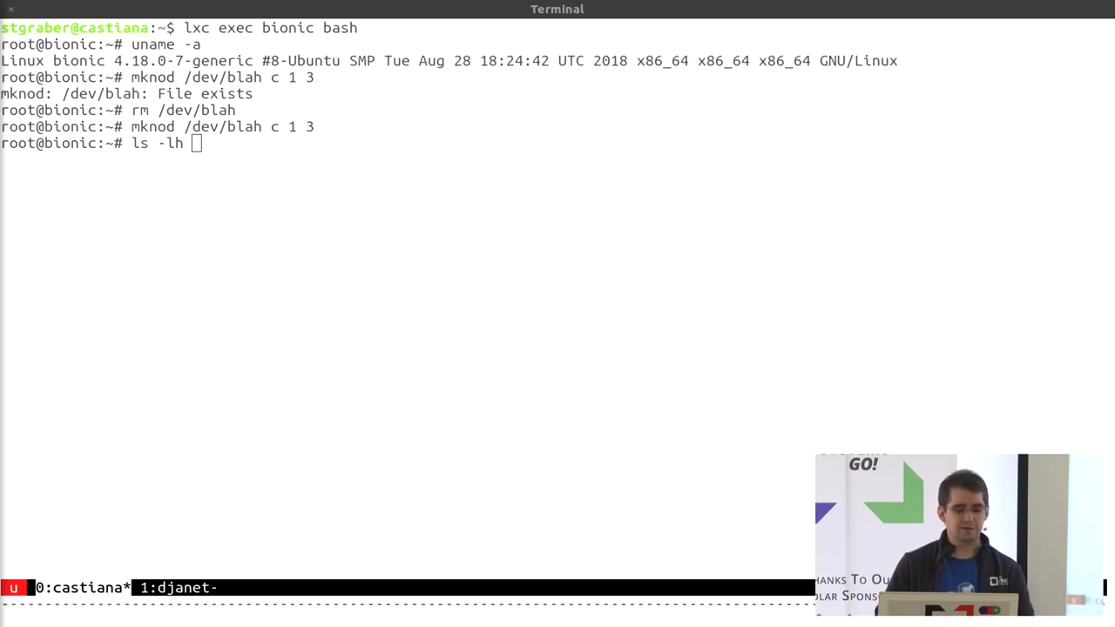
# List /dev/blah beside /dev/null and write 'test' to /dev/null successfully.
pyautogui.write('/')
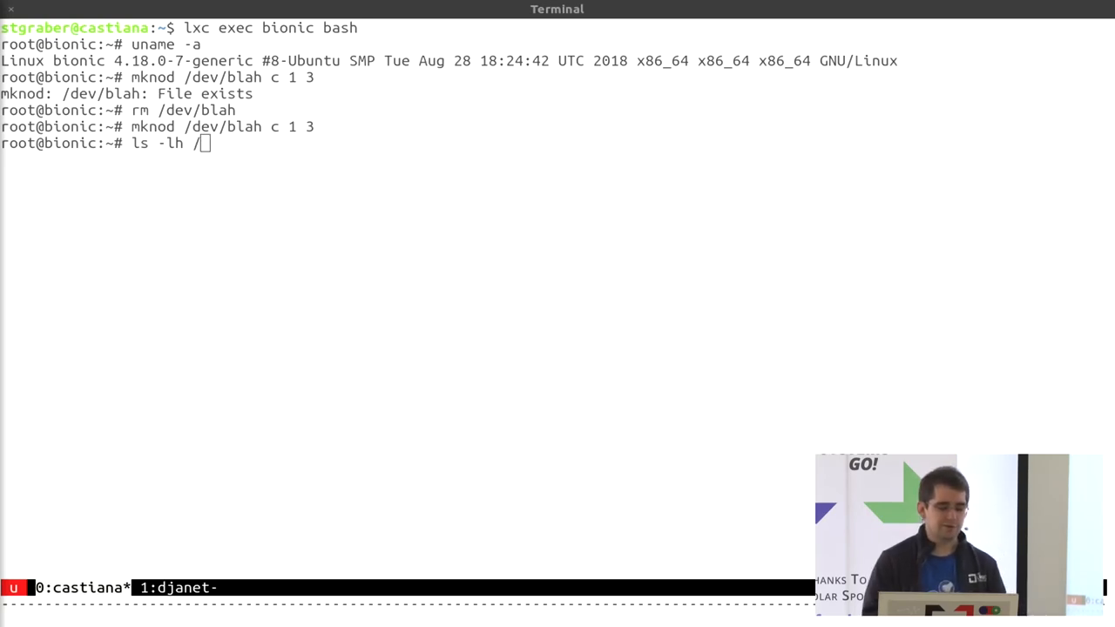
pyautogui.write('dev/blah /dev/null')
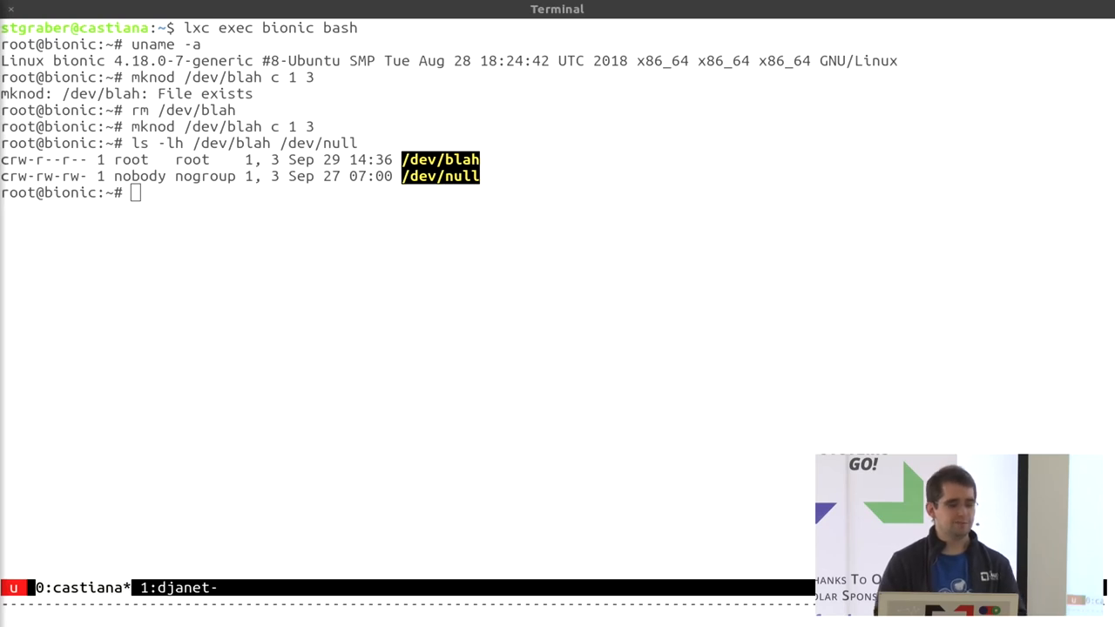
pyautogui.write('echo test > /dev/null')
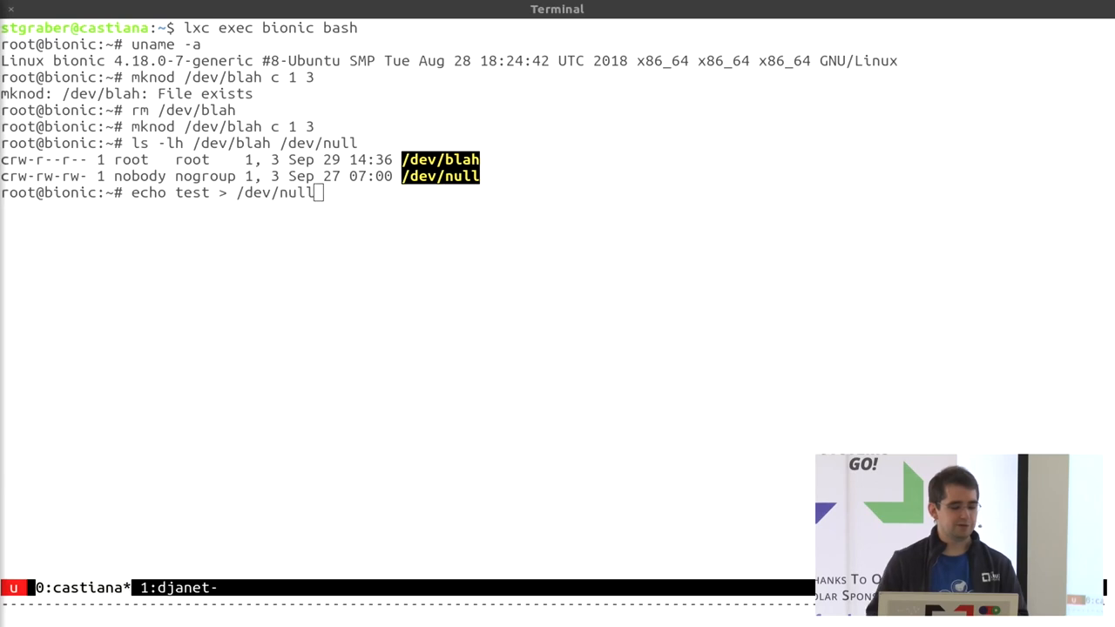
# Show that echo test > /dev/blah is denied, then leave the container and clear the host screen.
pyautogui.write('echo test > /dev/bl')
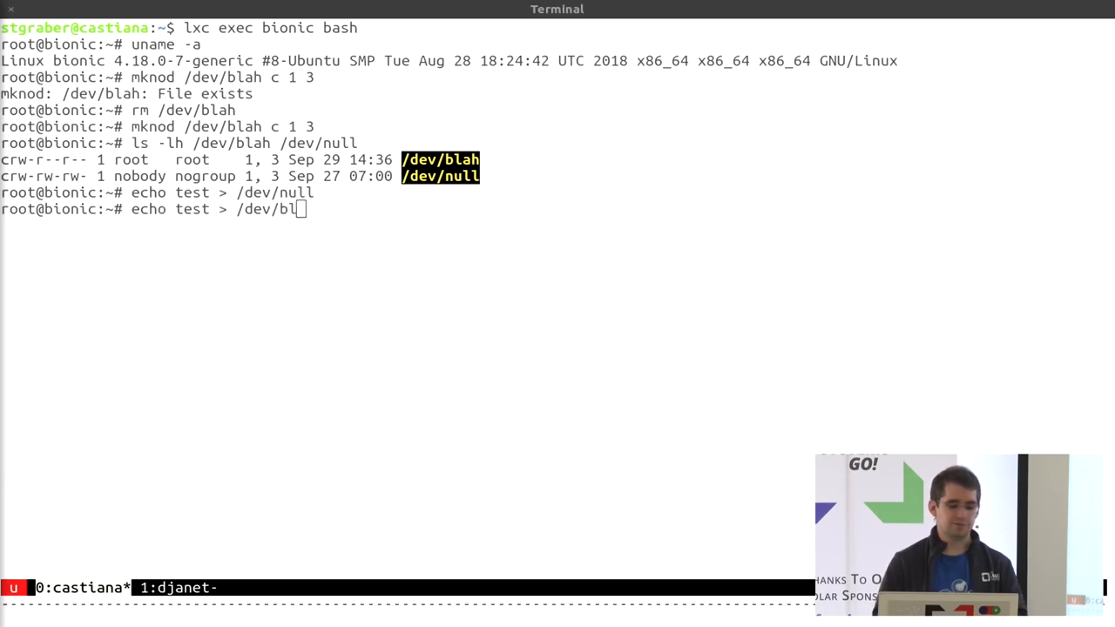
pyautogui.press('Return')
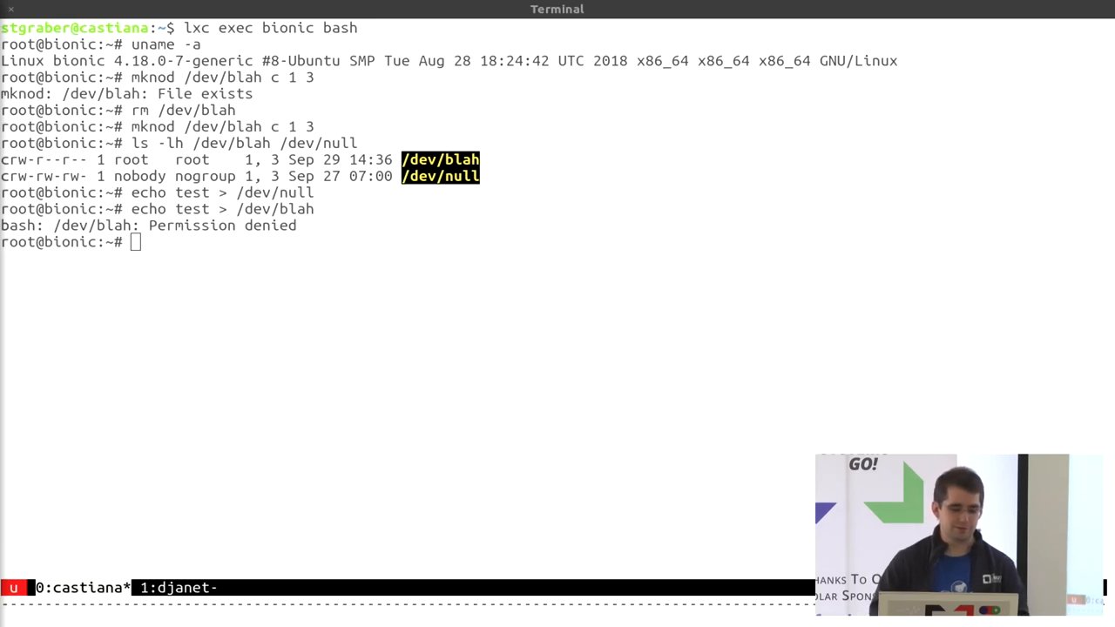
pyautogui.write('cl')
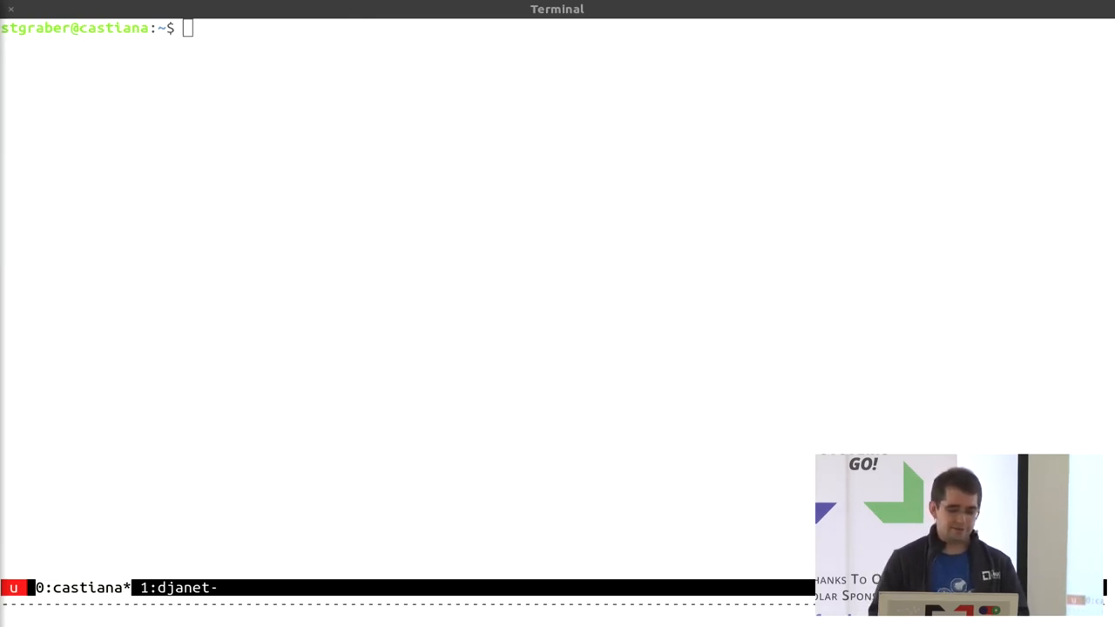
# Show /dev/dri inside heaven, then remove the gpu device from the container's config.
pyautogui.write('lxc exec')
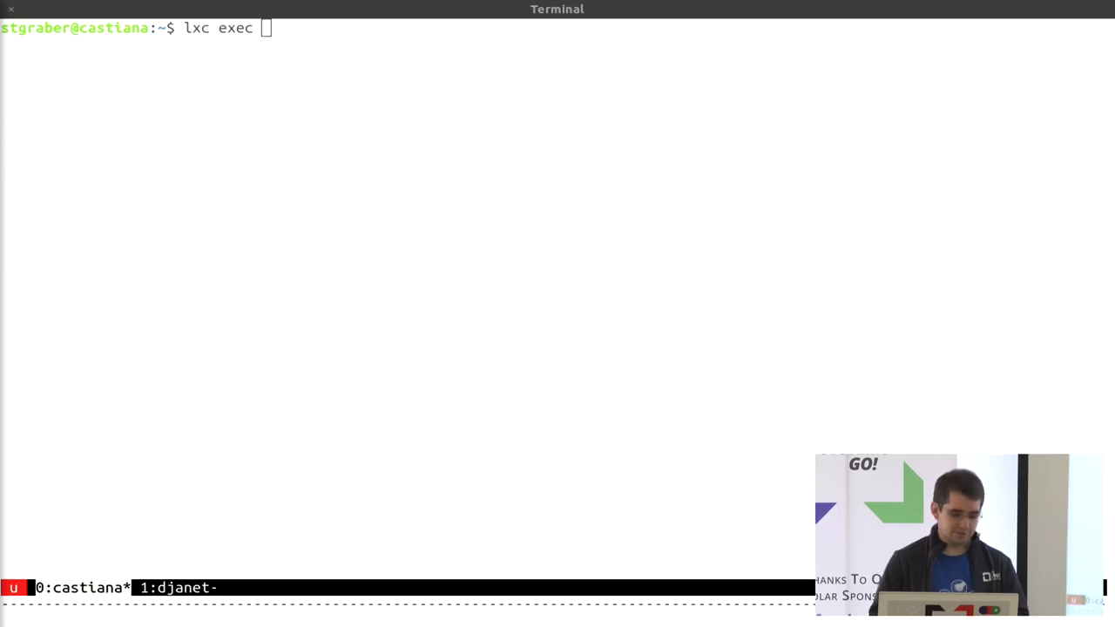
pyautogui.write('heaven bash')
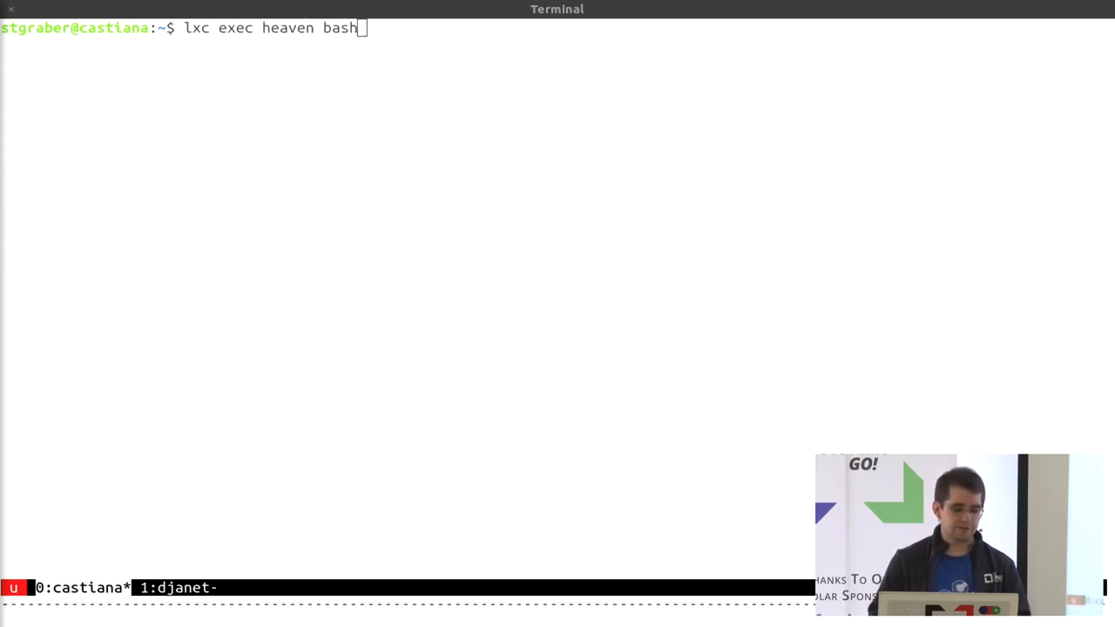
pyautogui.write('ls -lh /dev/dri')
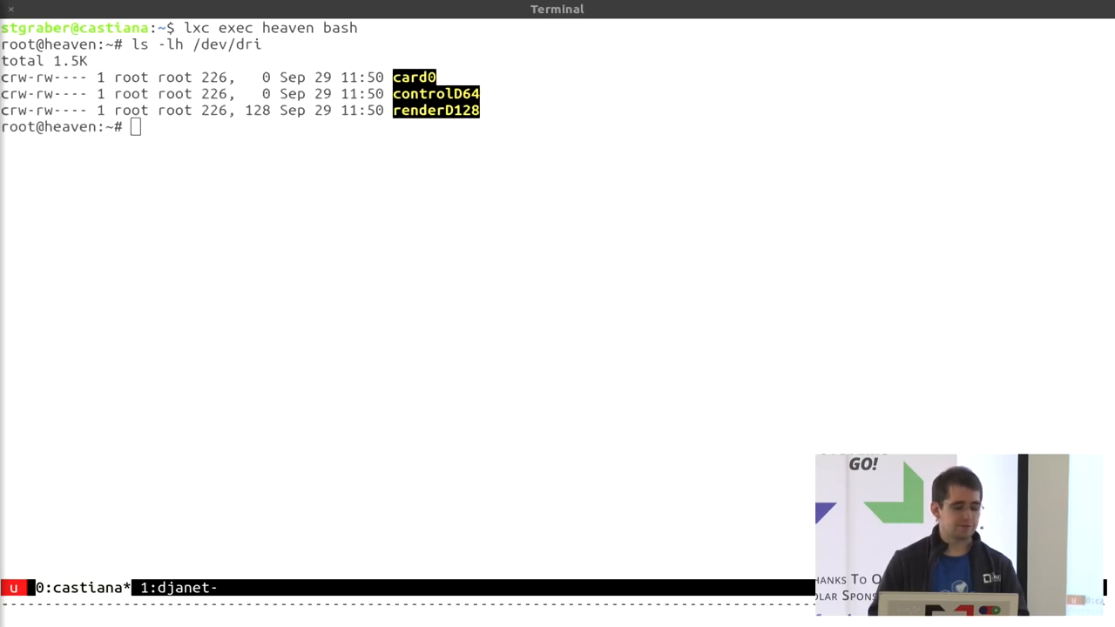
pyautogui.write('lxc config dev')
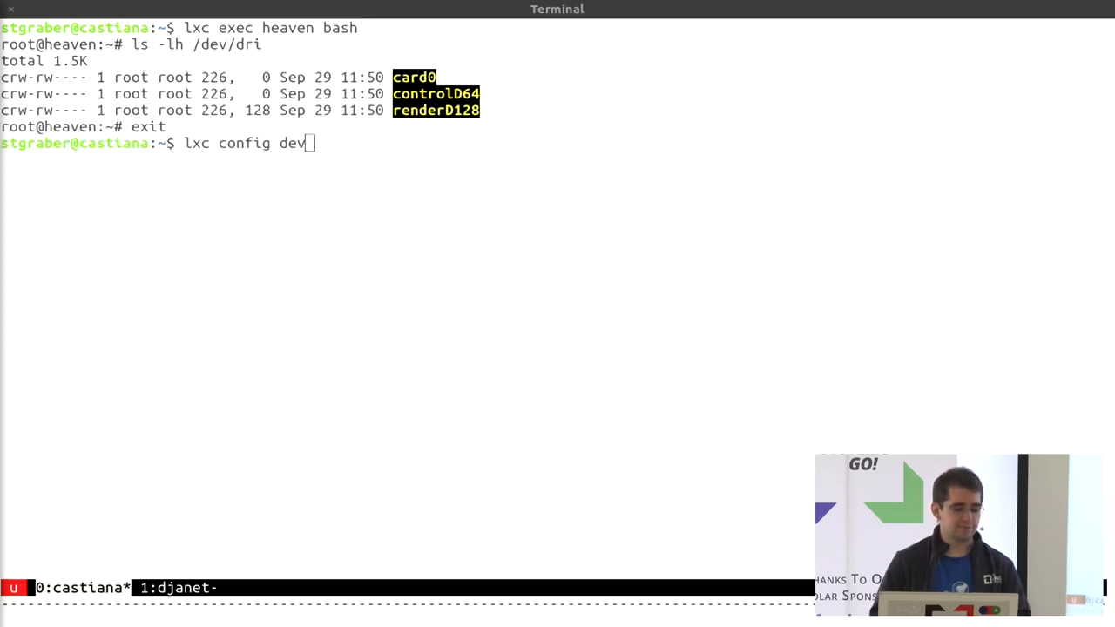
pyautogui.write('ice remove heaven gpu')
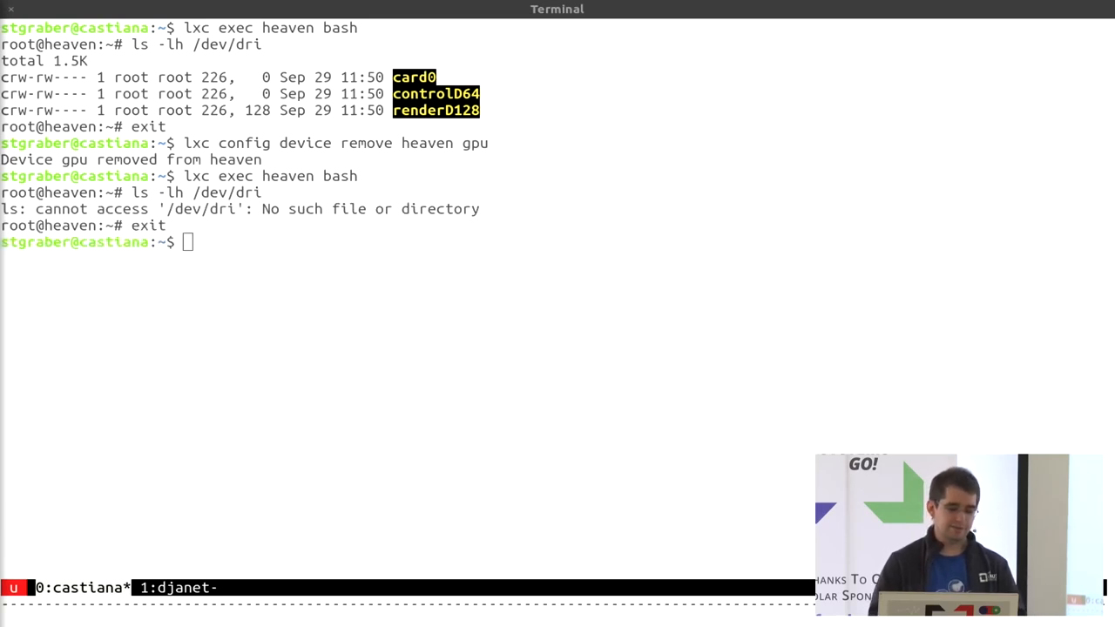
# Re-add the gpu device with pci=0000:00:02.0 and confirm /dev/dri/ devices reappear inside heaven.
pyautogui.write('lxc config device add heaven gpu gpu pci=0000:00:02.0')
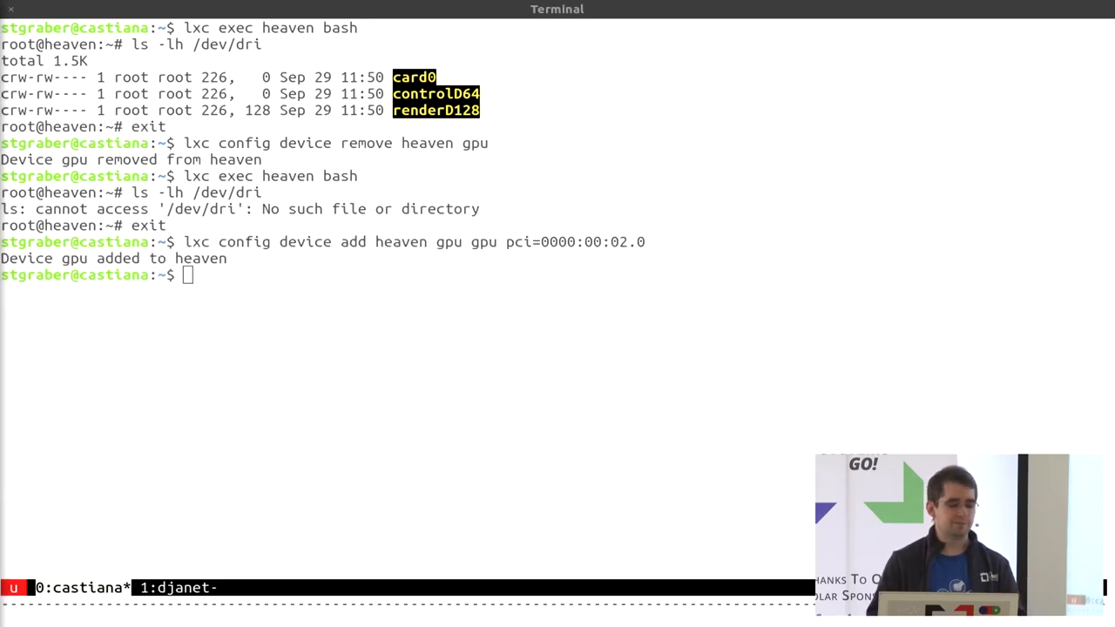
pyautogui.write('lxc exec heaven bash')
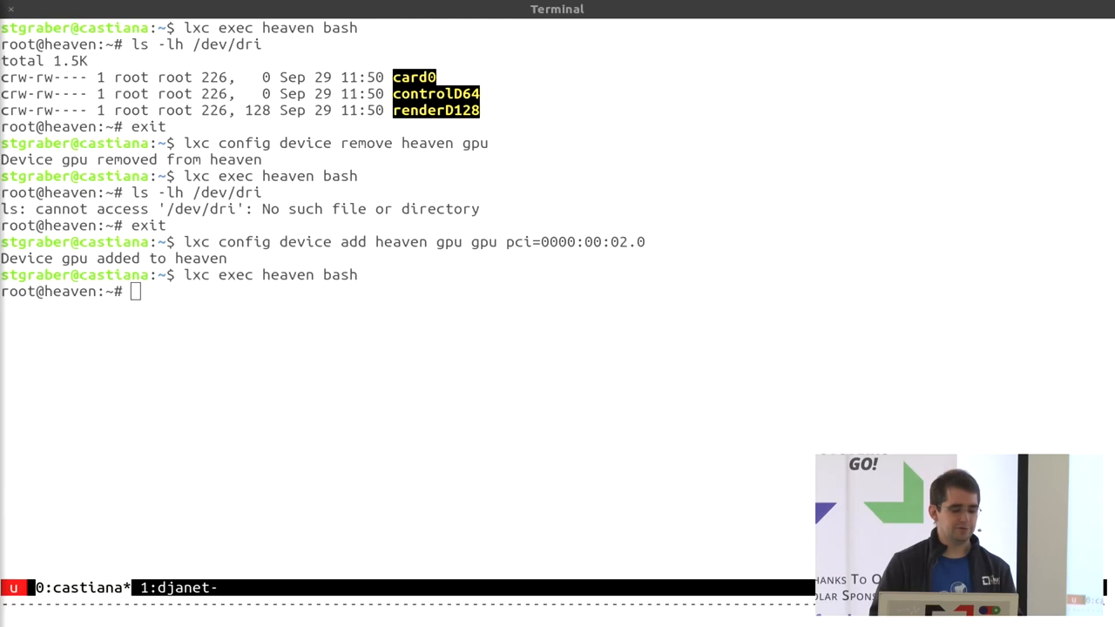
pyautogui.write('ls -lh /dev/dri/')
pyautogui.write('lxc restart')
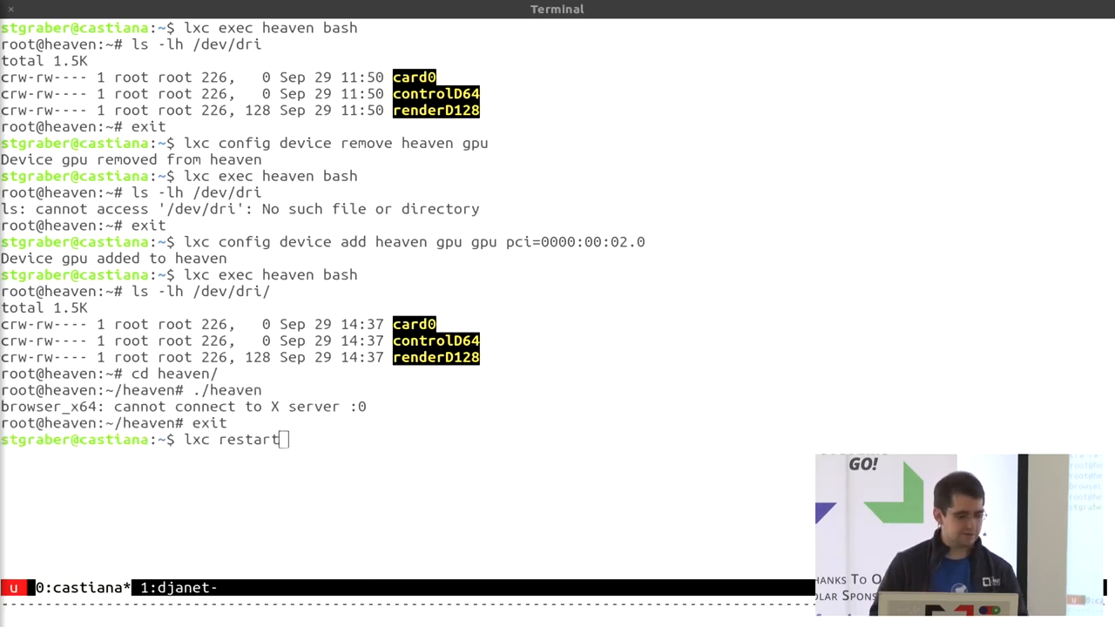
# Force-restart heaven, re-enter its shell and launch ./heaven, opening the benchmark window.
pyautogui.write('heaven --force')
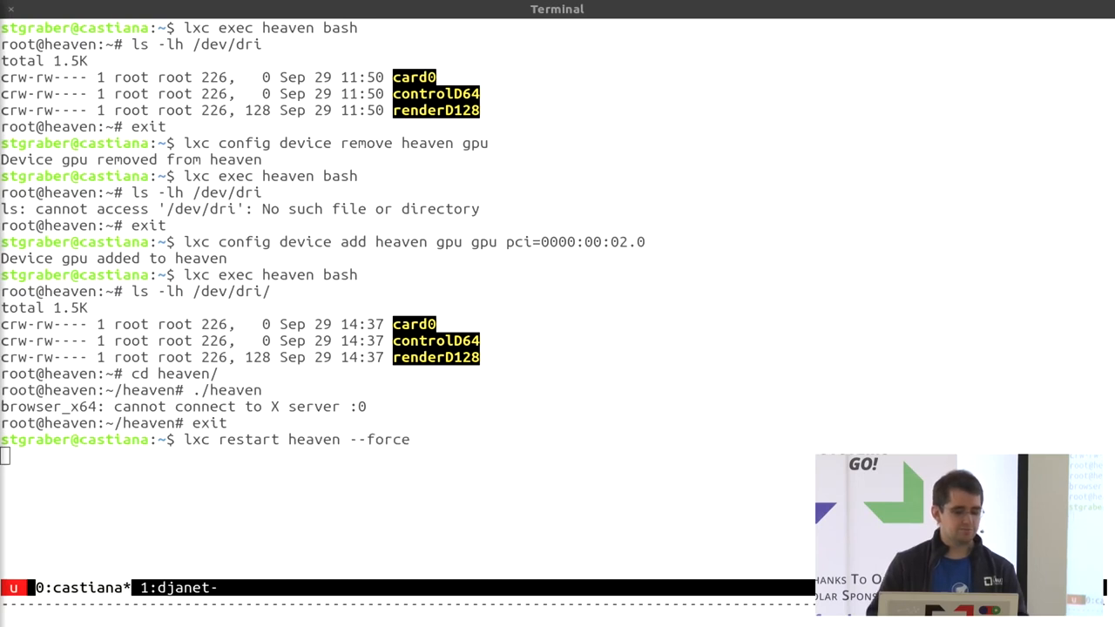
pyautogui.write('lxc exec heaven bash')
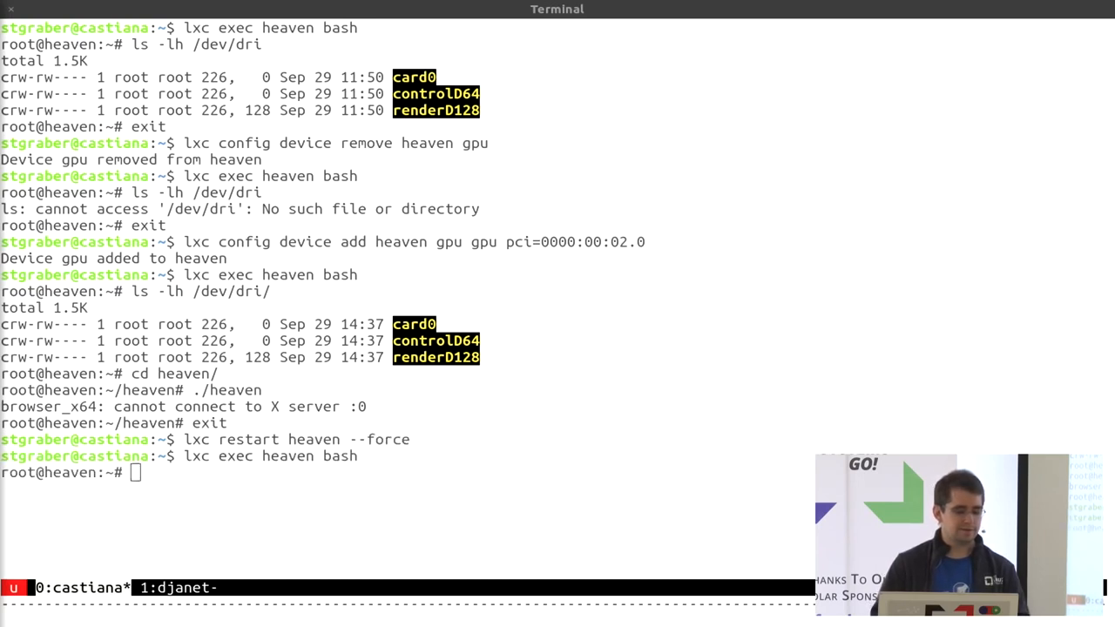
pyautogui.write('./heaven# .')
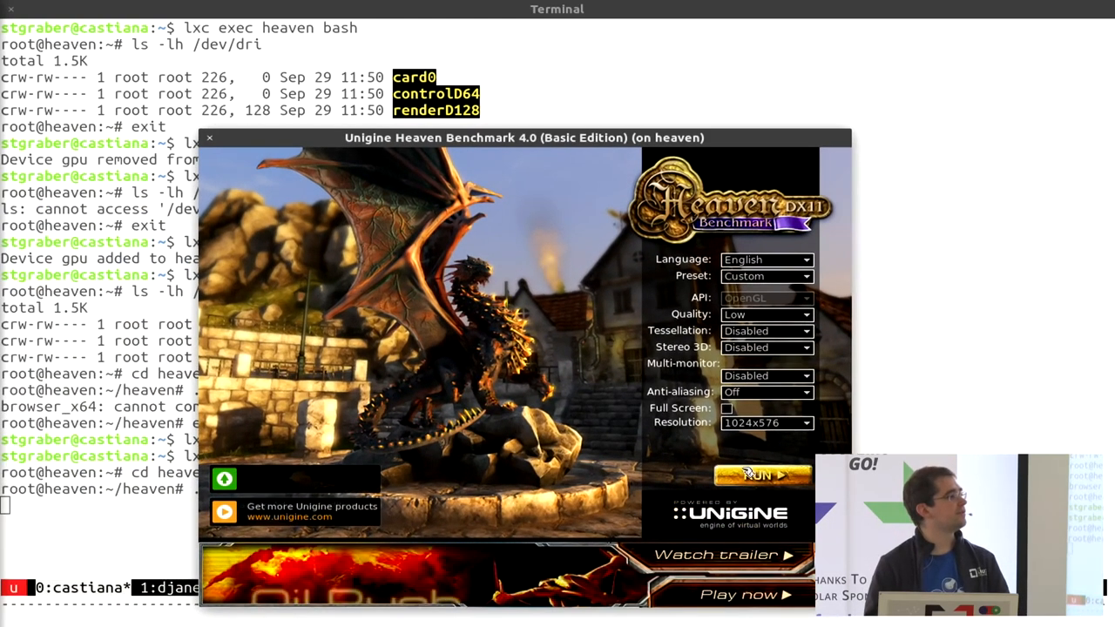
pyautogui.click(760, 474)
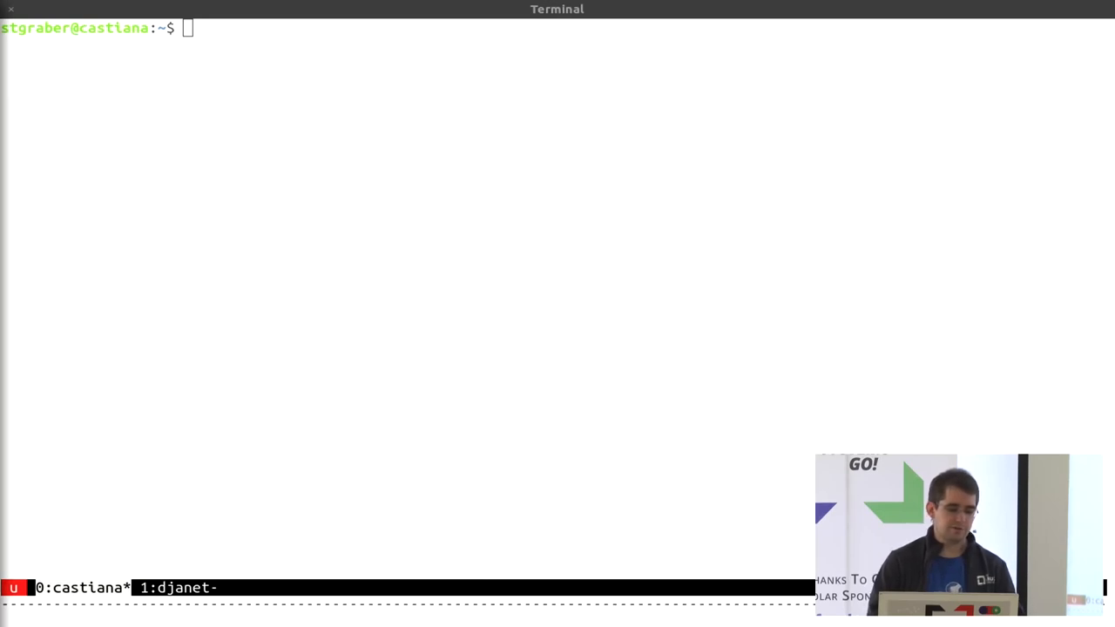
# Install the hello-world snap inside the bionic container.
pyautogui.write('lxc exec bionic bash')
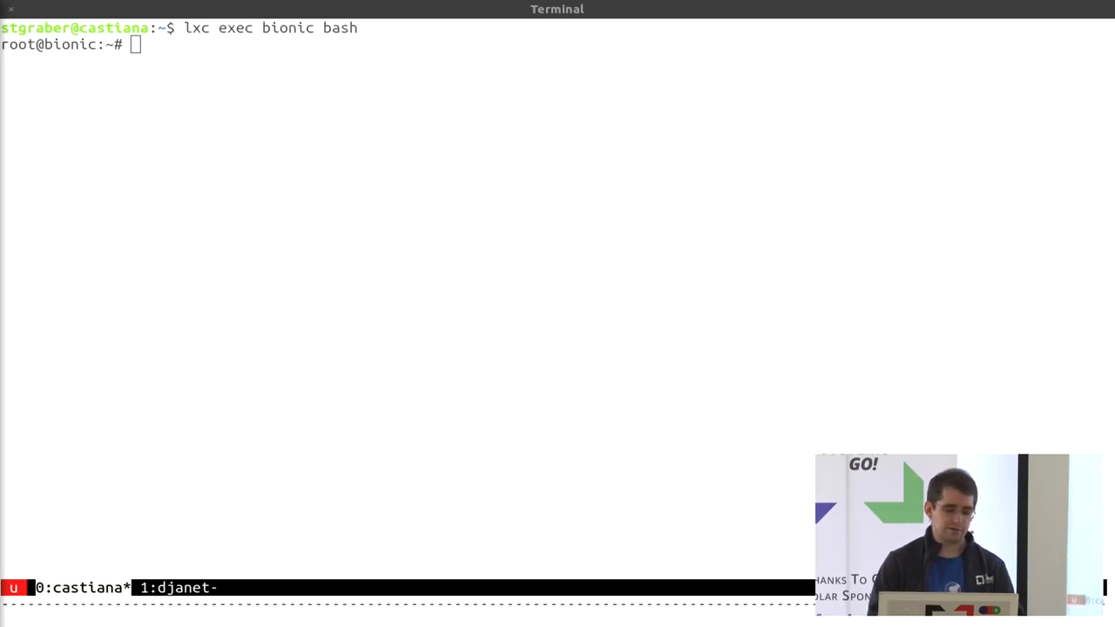
pyautogui.write('snap install hello-world')
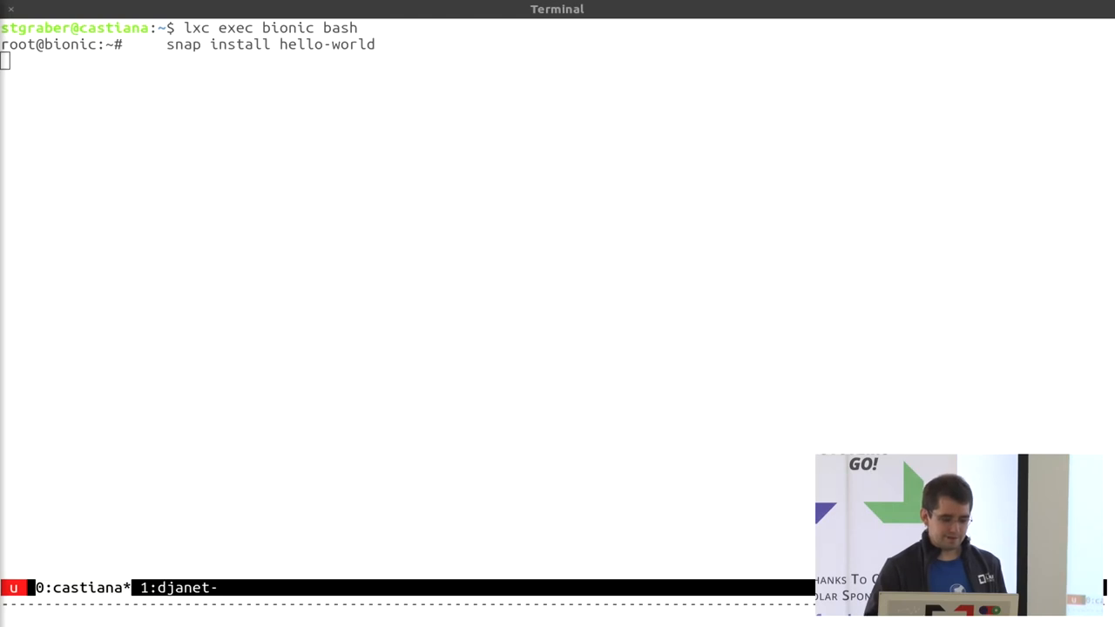
pyautogui.press('Return')
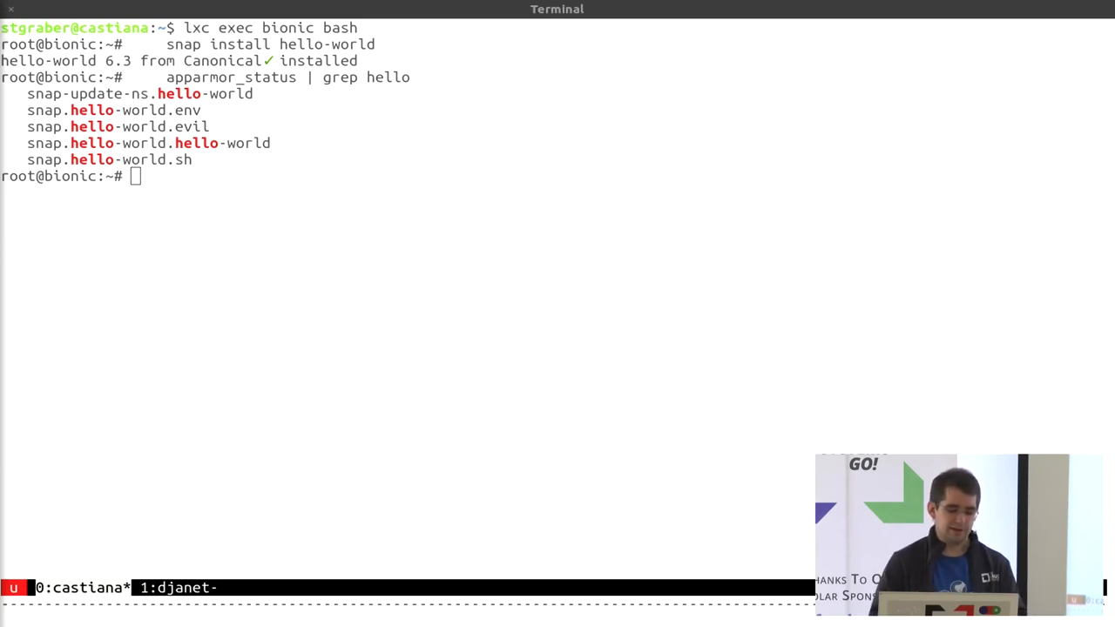
# Run hello-world successfully, then hello-world.evil, which confinement refuses with permission denied.
pyautogui.write('hello-world')
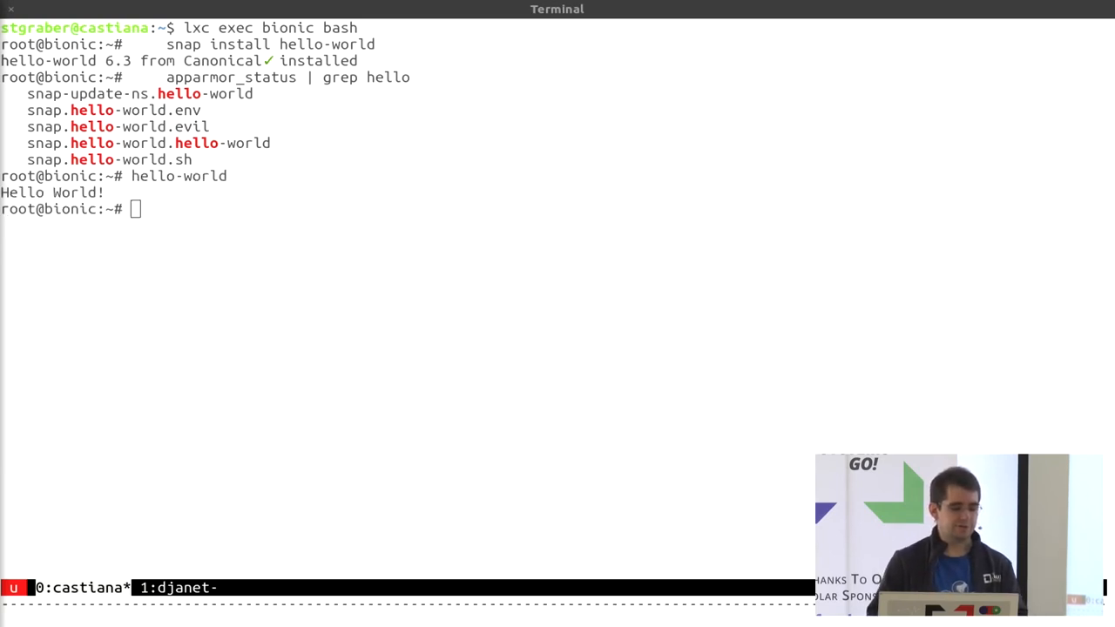
pyautogui.write('hello-world.evil')
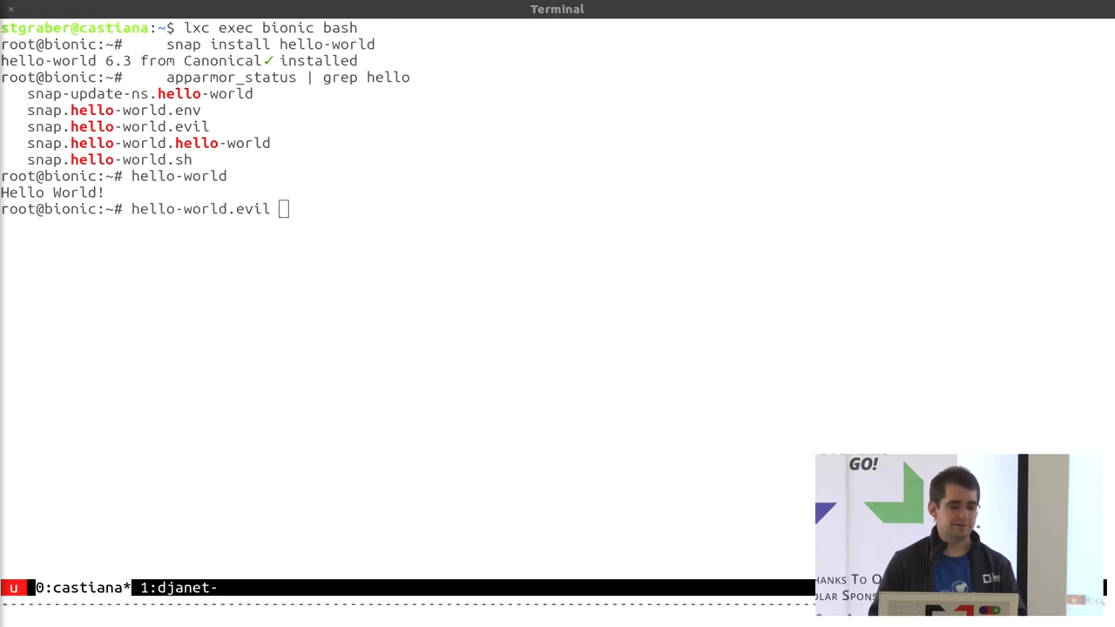
pyautogui.press('Return')
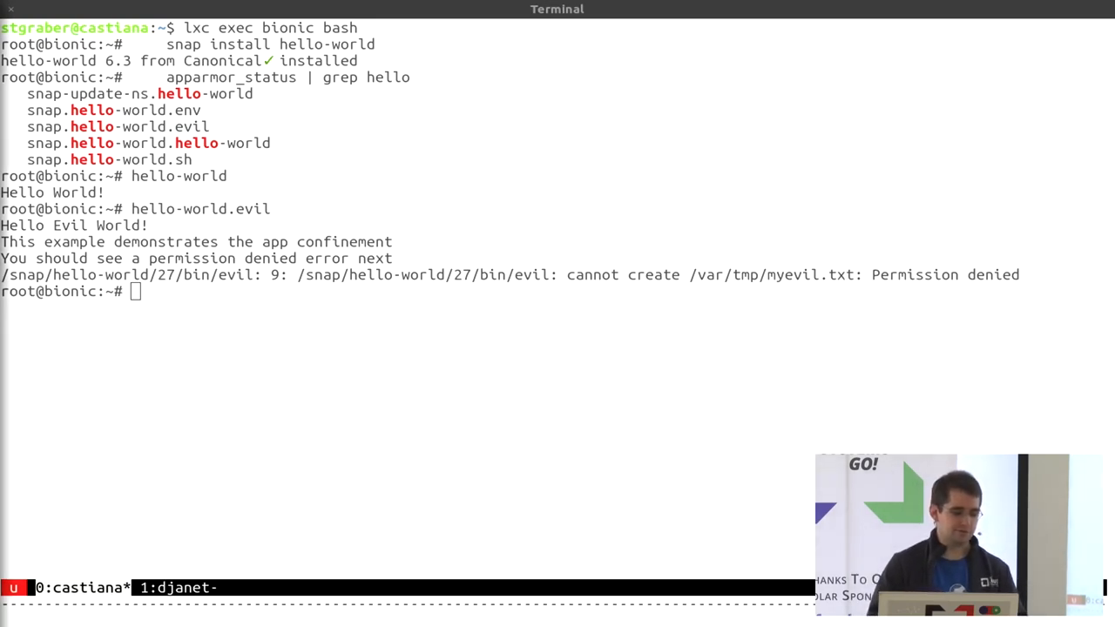
# Show the AppArmor denial records with dmesg | grep evil and exit the bionic shell.
pyautogui.write('dmesg | grep evil')
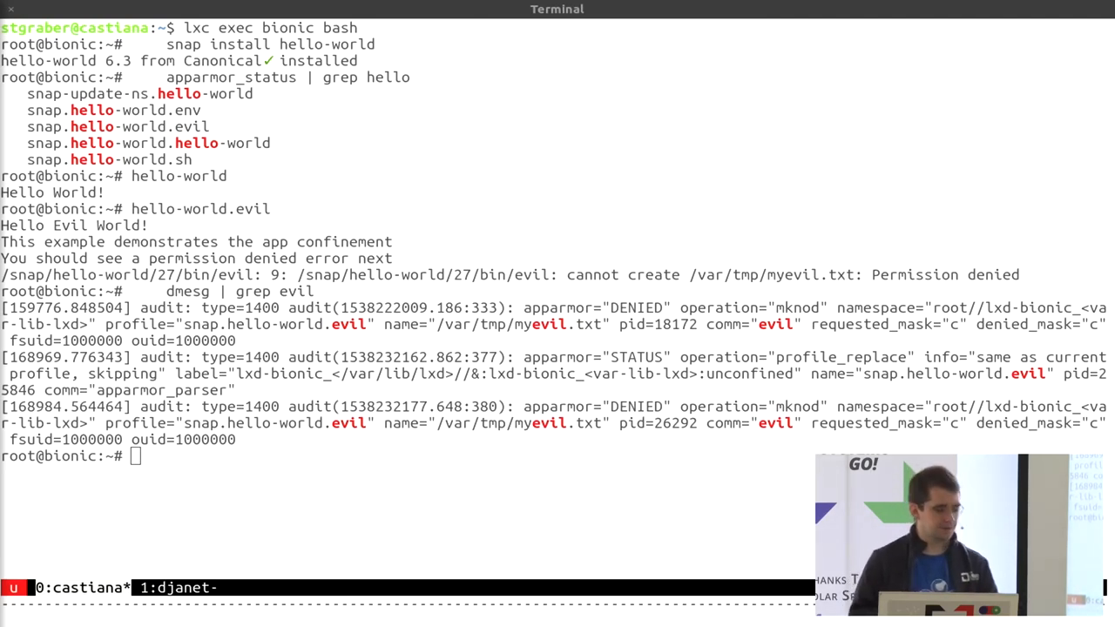
pyautogui.write('exit')
pyautogui.write('y')
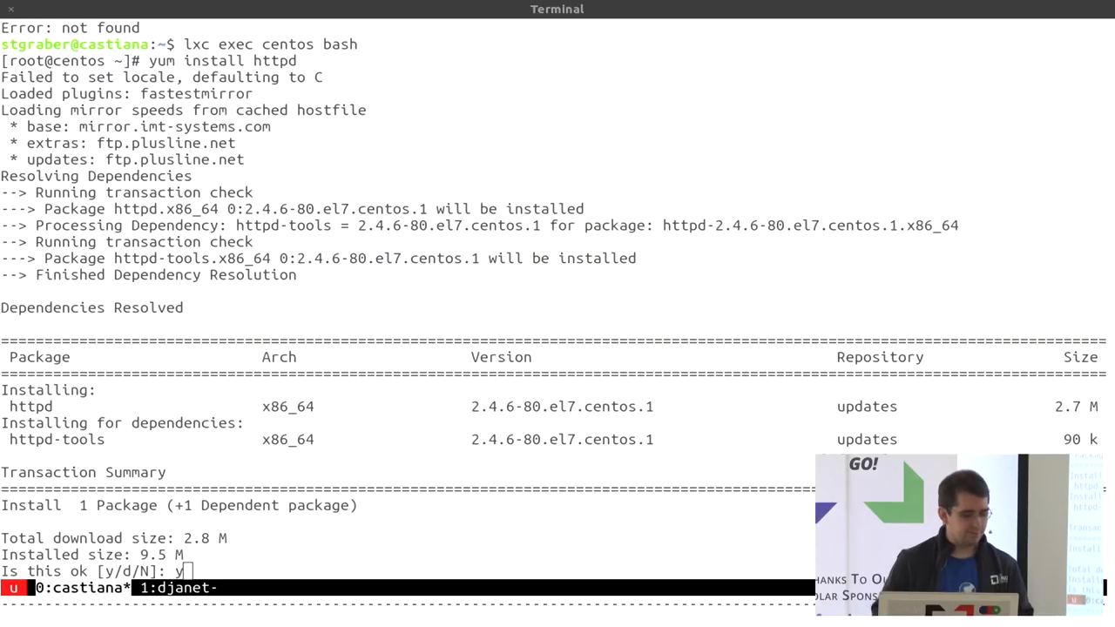
# Confirm the yum transaction installing httpd and httpd-tools, then query suexec's capabilities with getcap.
pyautogui.press('Return')
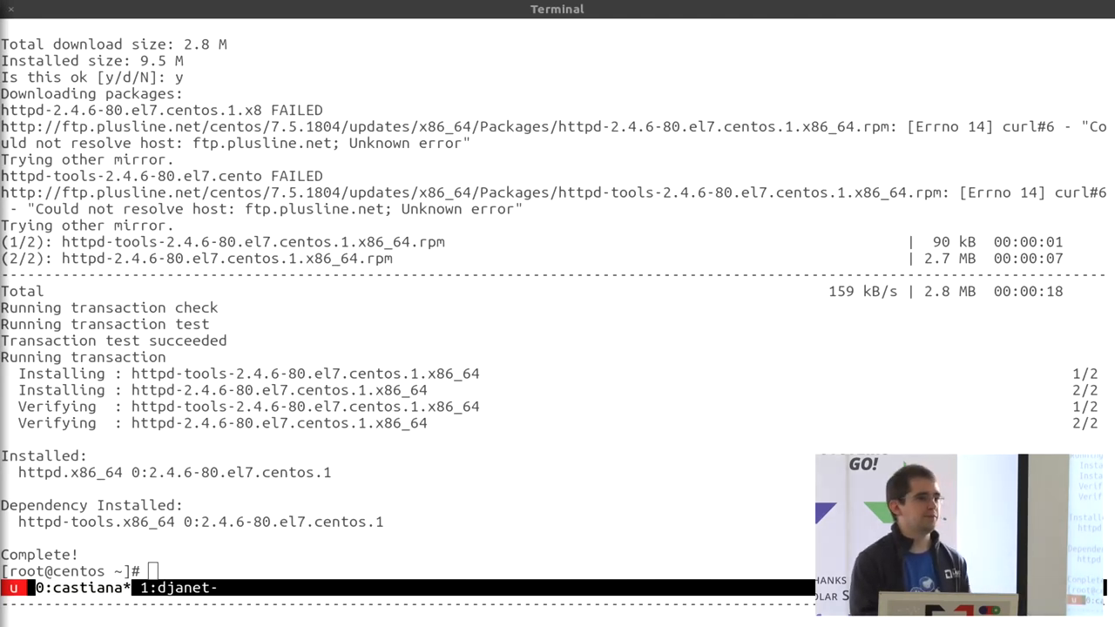
pyautogui.write('getcap /usr/sbin/suexec')
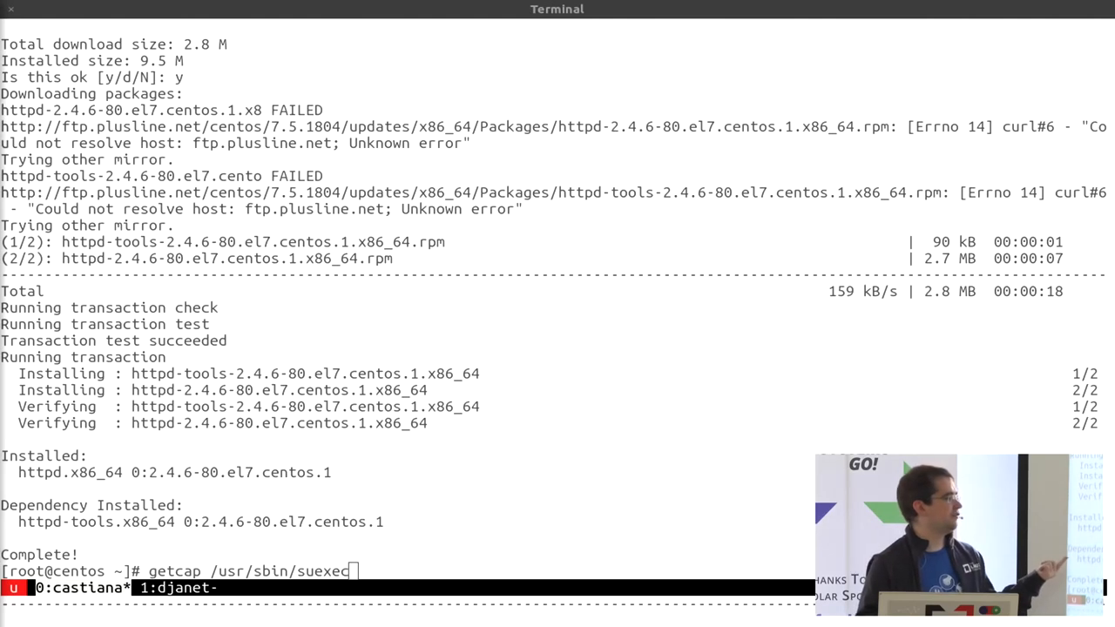
# Show suexec's file capabilities, start the httpd service, then re-enter the bionic container.
pyautogui.press('Return')
pyautogui.write('ps fauxww')
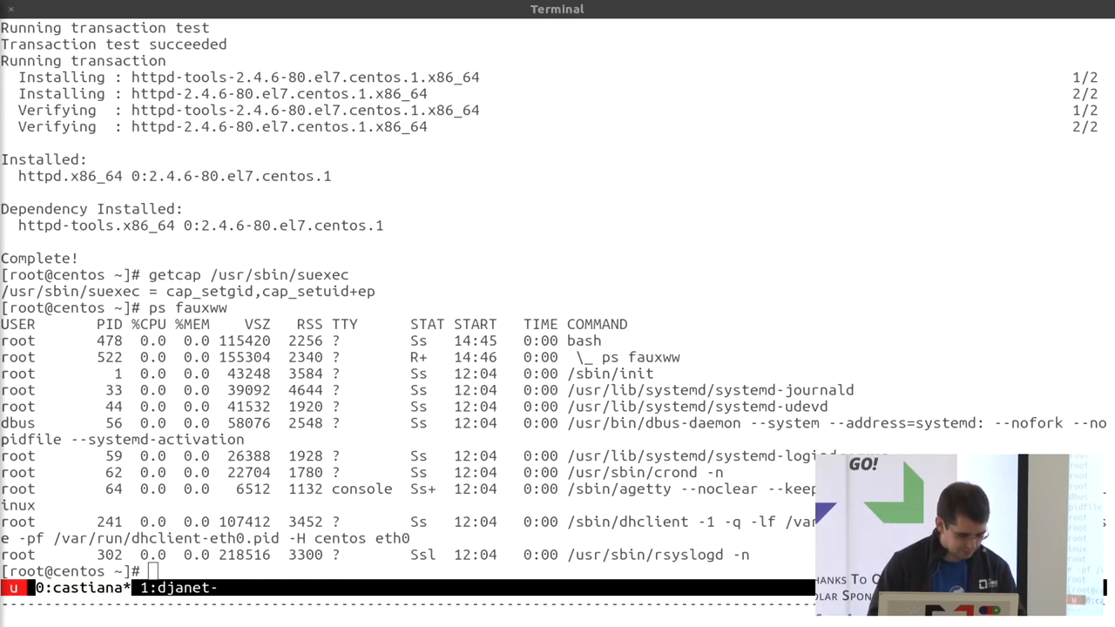
pyautogui.write('systemctl start httpd')
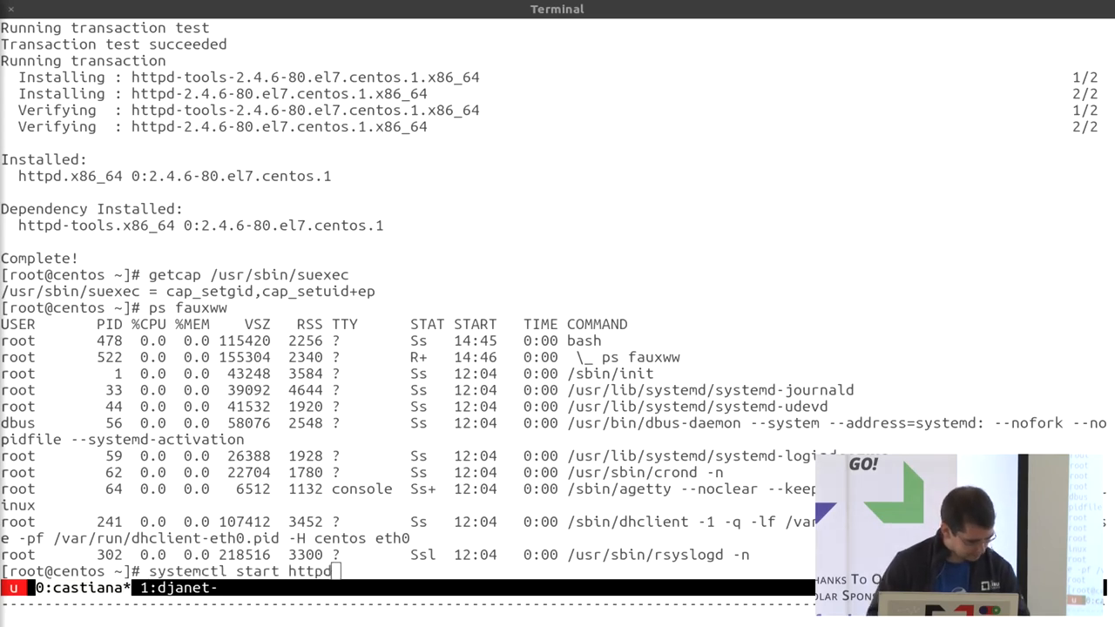
pyautogui.press('Return')
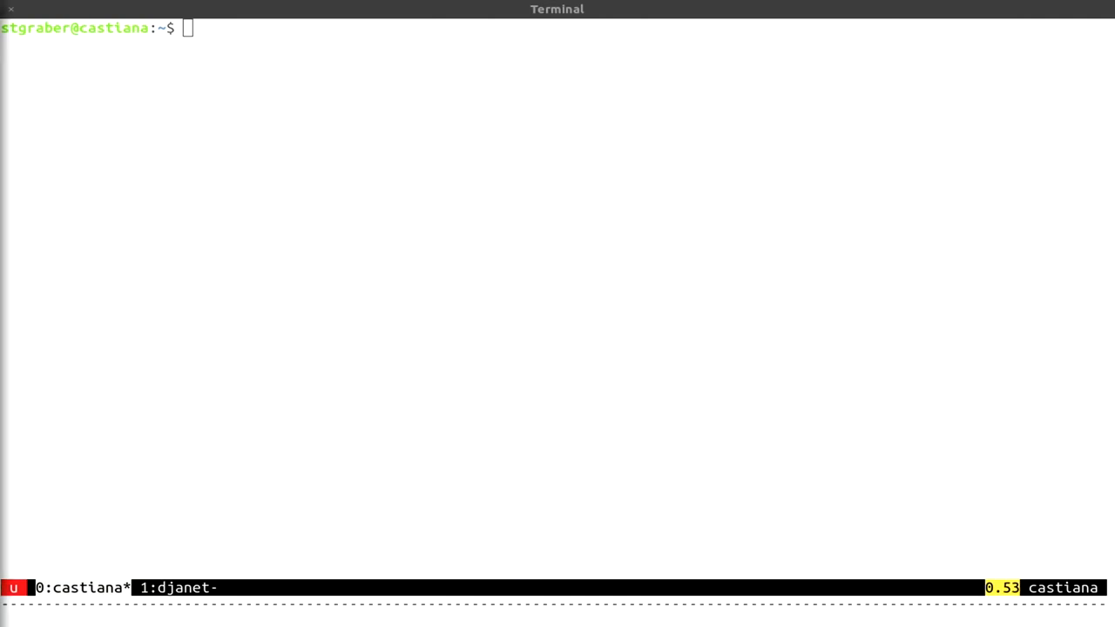
pyautogui.write('lxc exec bionic bash')
pyautogui.write('cl')
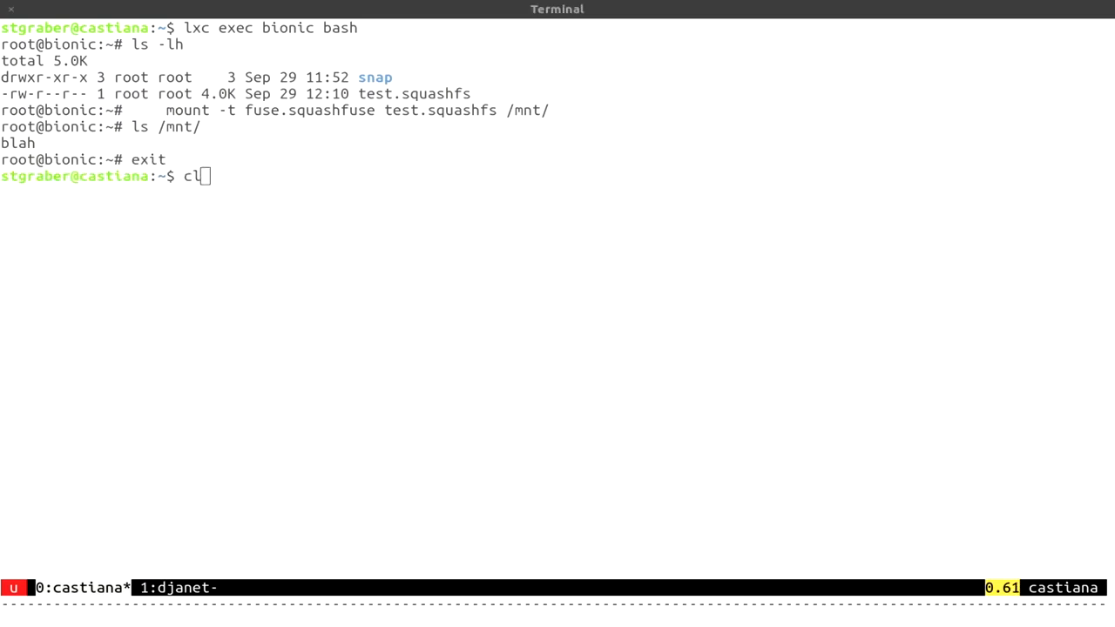
# Show the bionic container's uptime and its memory with free -m.
pyautogui.press('Return')
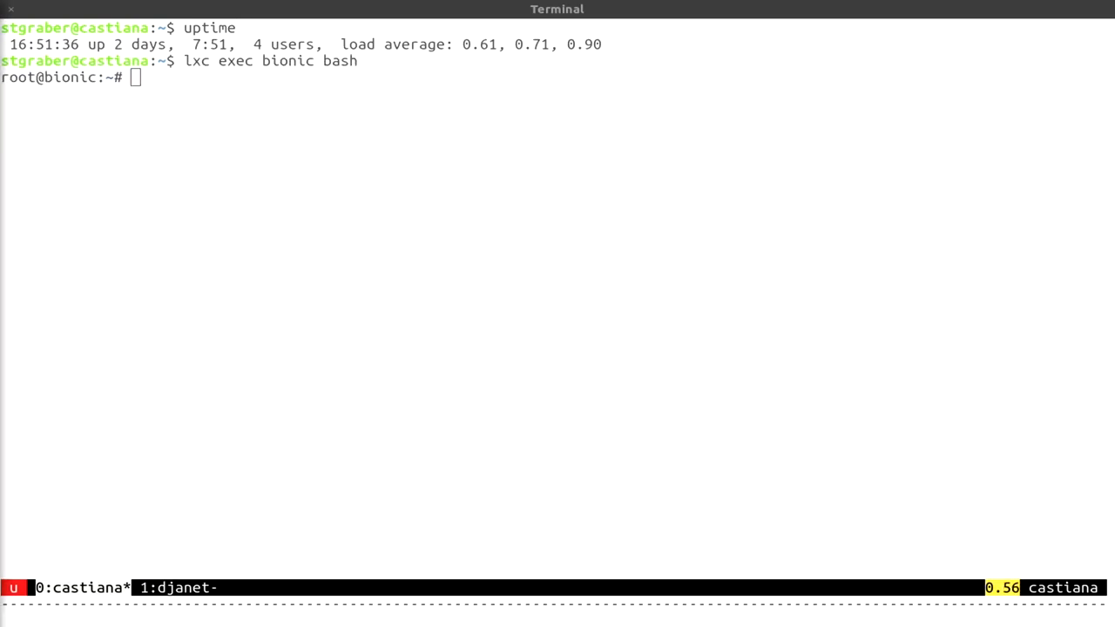
pyautogui.write('uptime')
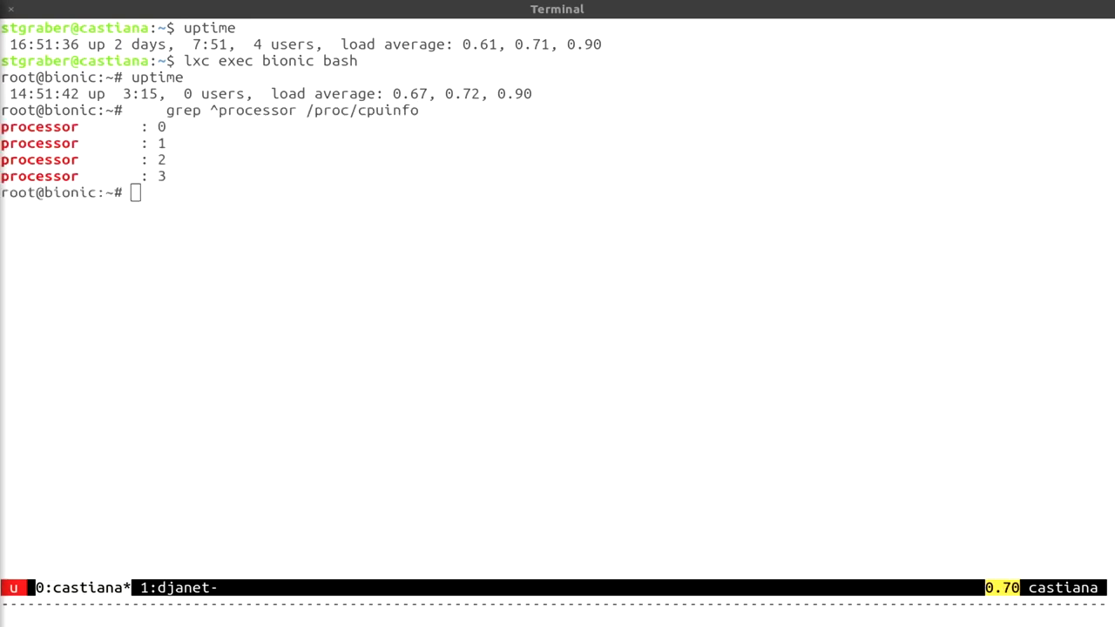
pyautogui.write('free -m')
pyautogui.write('exit')
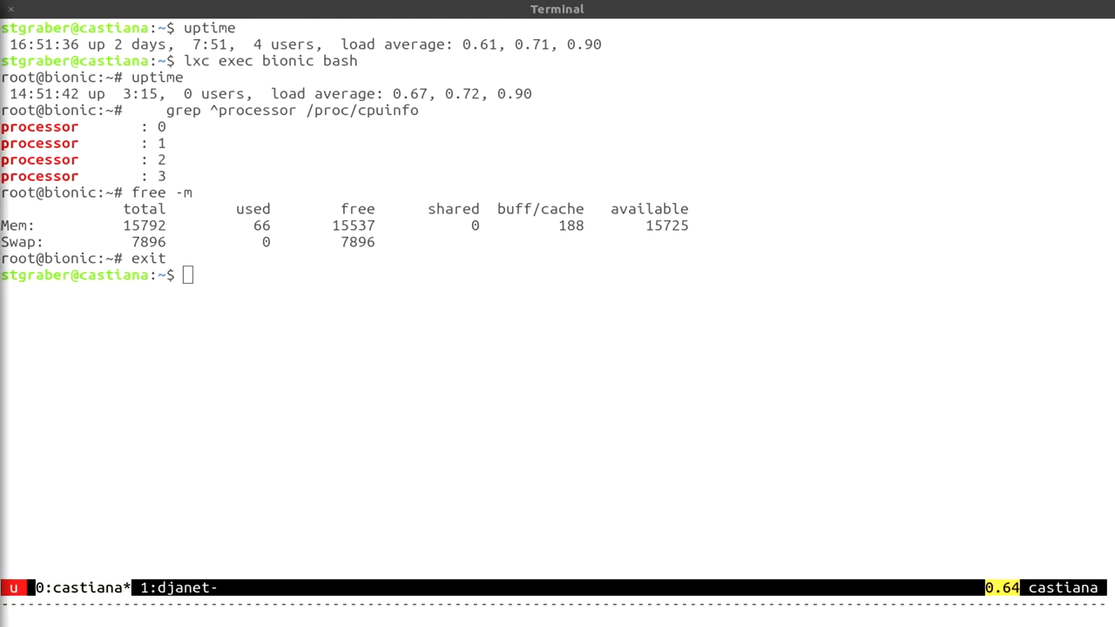
# Set limits.cpu 2 on bionic, recheck uptime and resources inside it, then exit to the host.
pyautogui.write('lxc config set bionic limits.cpu 2')
pyautogui.write('lxc exec bionic bash')
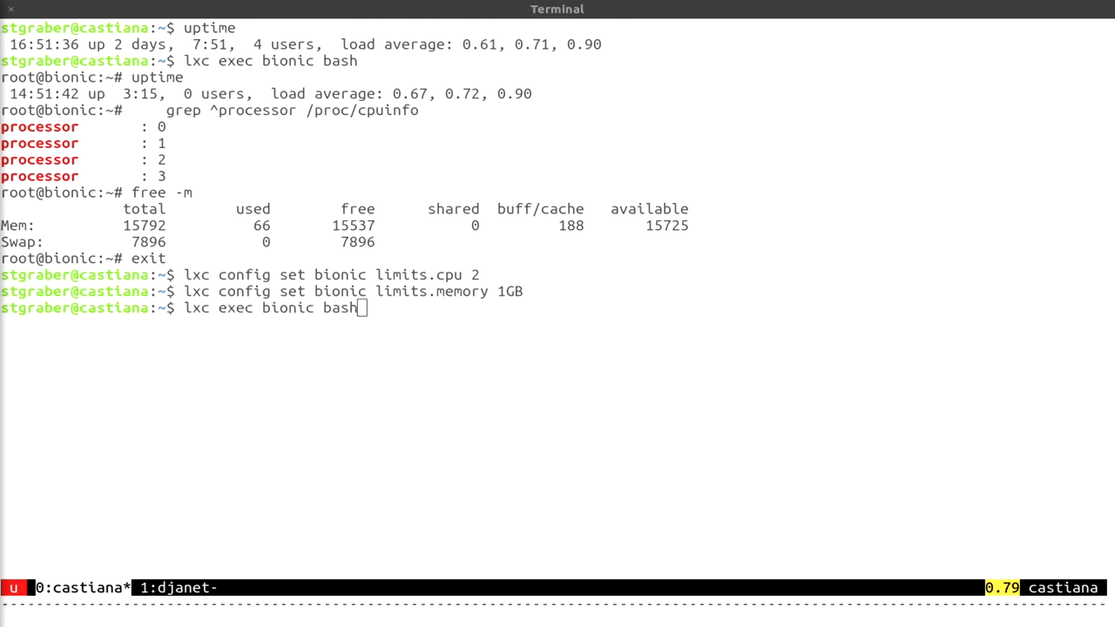
pyautogui.write('uptime')
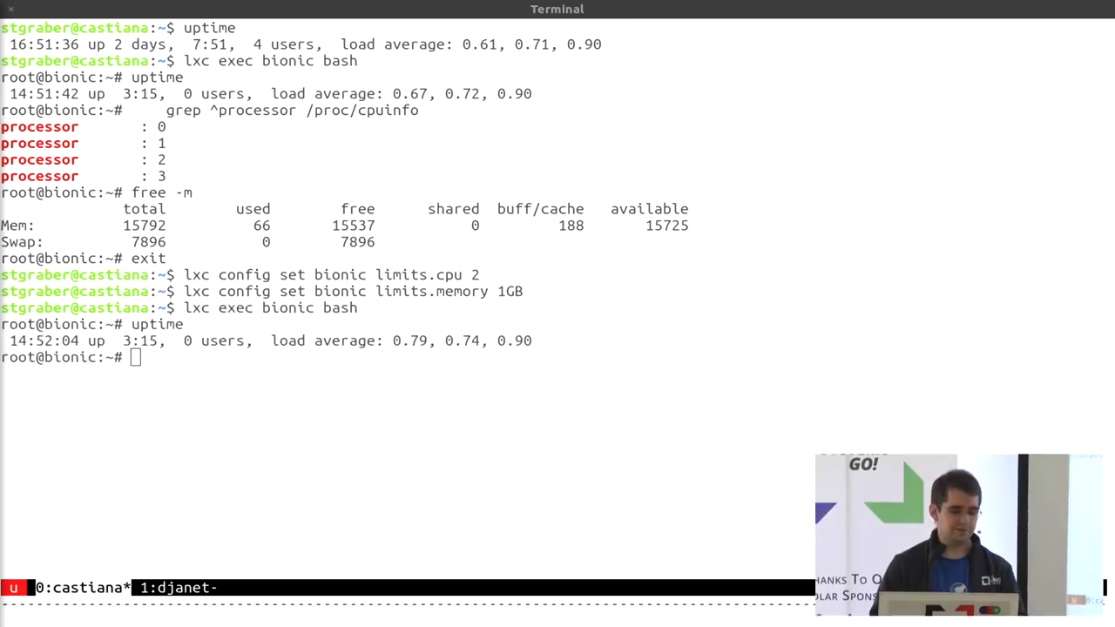
pyautogui.press('ctrl+r')
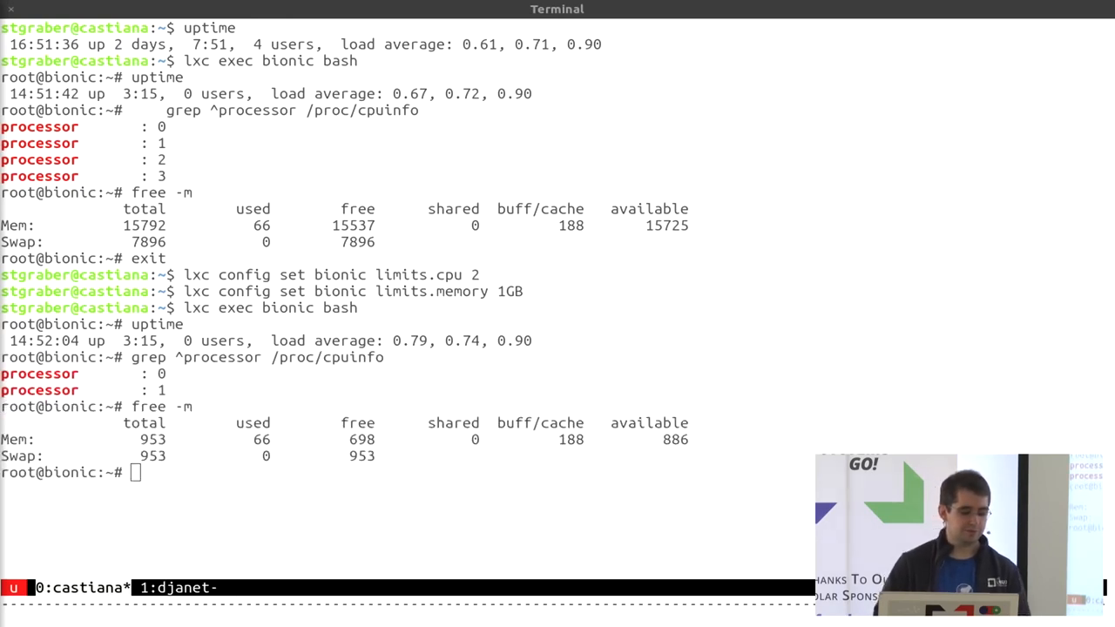
pyautogui.write('exit')
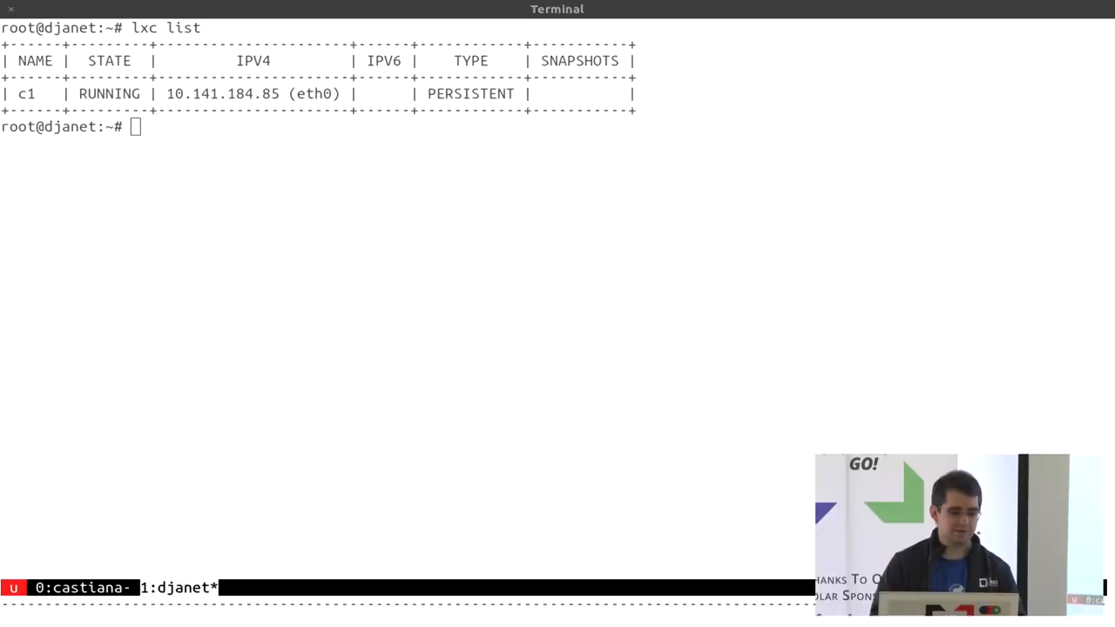
# Stop c1 with 'lxc stop c1 --stateful', check processes and 'lxc list' showing STOPPED, then start c1.
pyautogui.write('lxc')
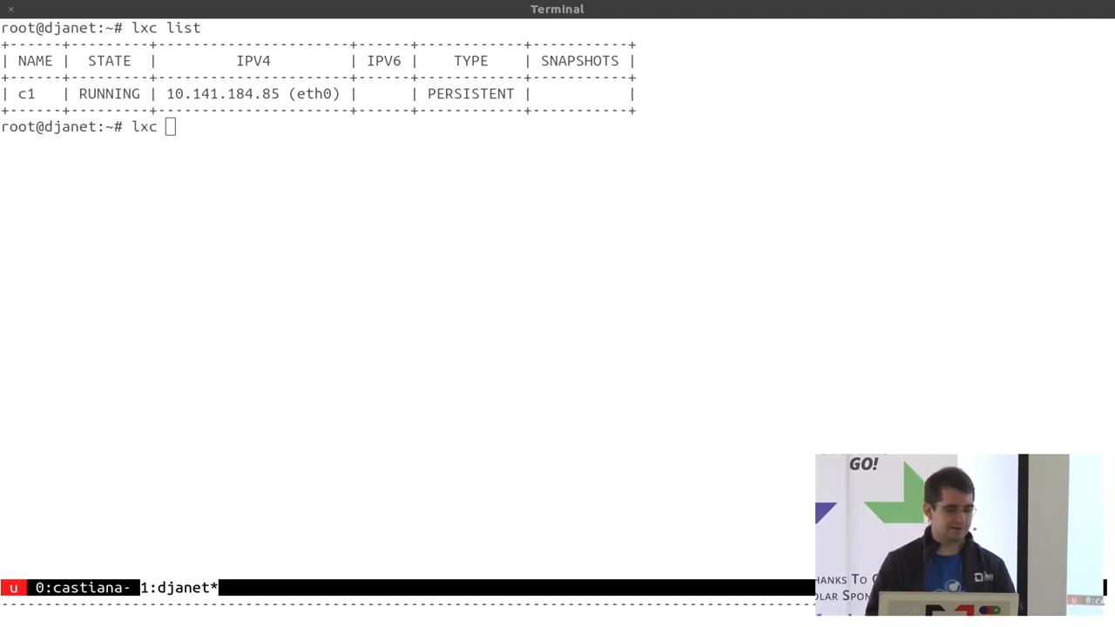
pyautogui.write('stop c1 --stateful')
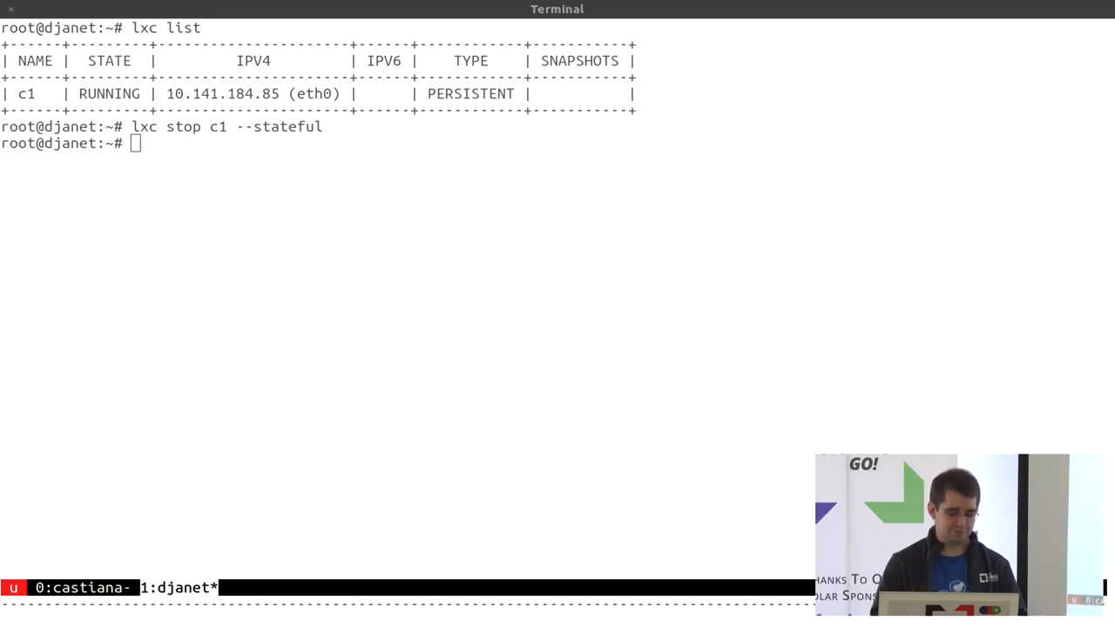
pyautogui.write('ps fau')
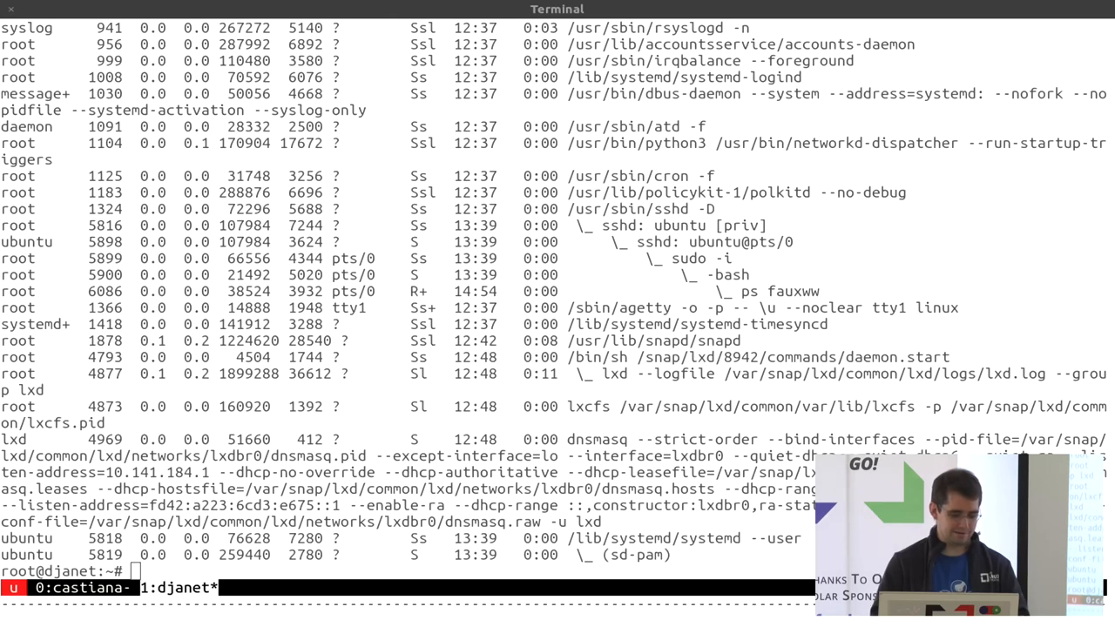
pyautogui.write('lxc list')
pyautogui.write('lxc start')
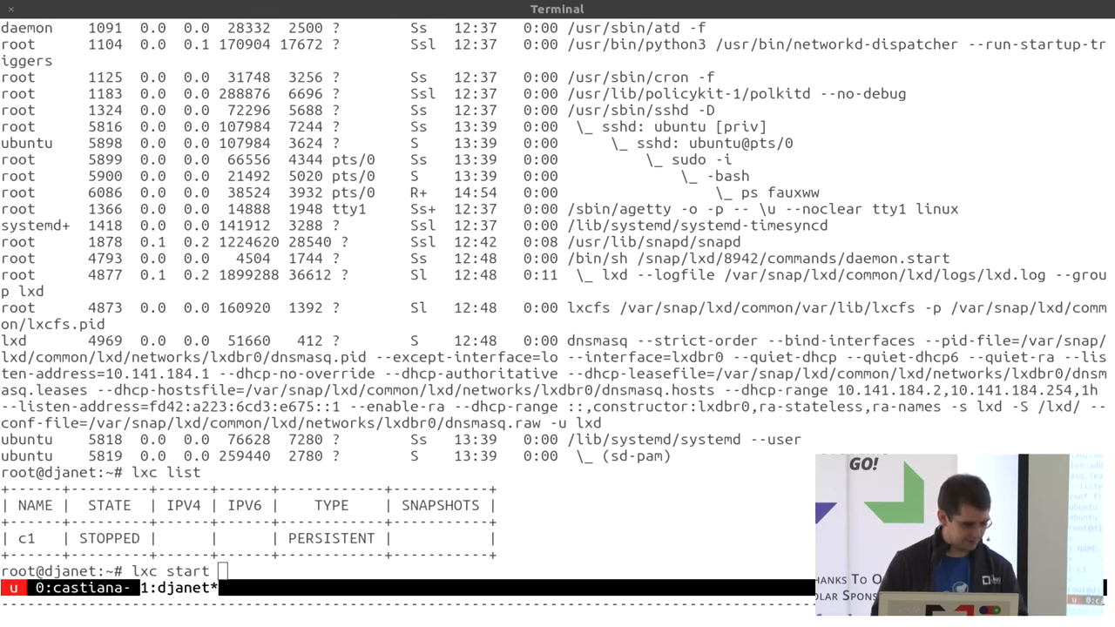
pyautogui.write('c1')
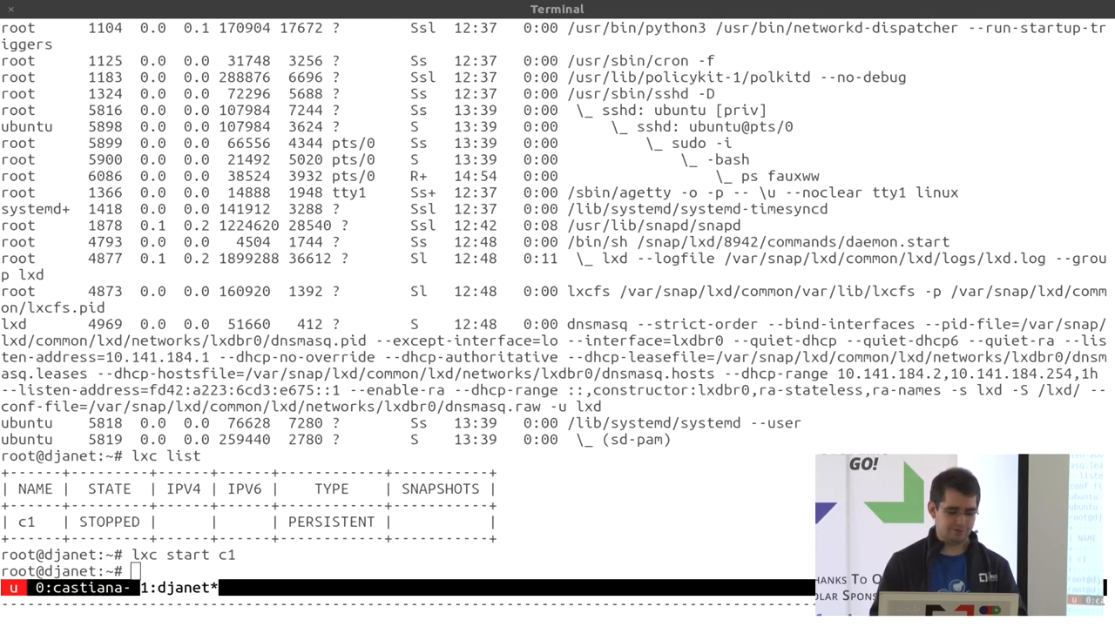
# Stop c1 statefully again, list its checkpoint image files with ls -lh, then run 'lxc start c1'.
pyautogui.write('lxc stop c1 --stateful')
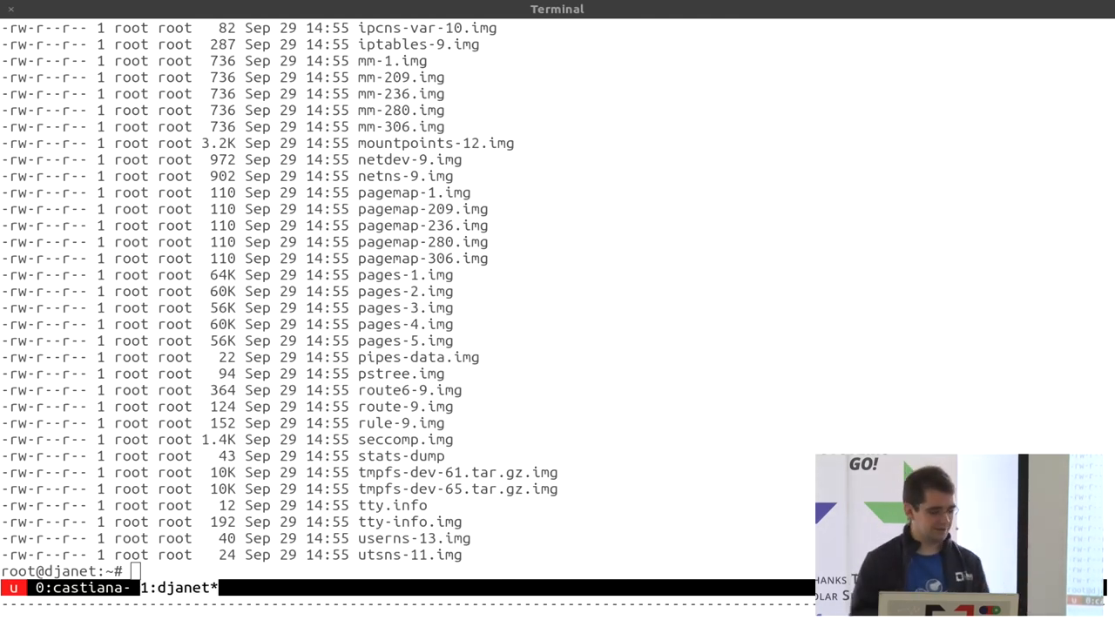
pyautogui.write('lxc start')
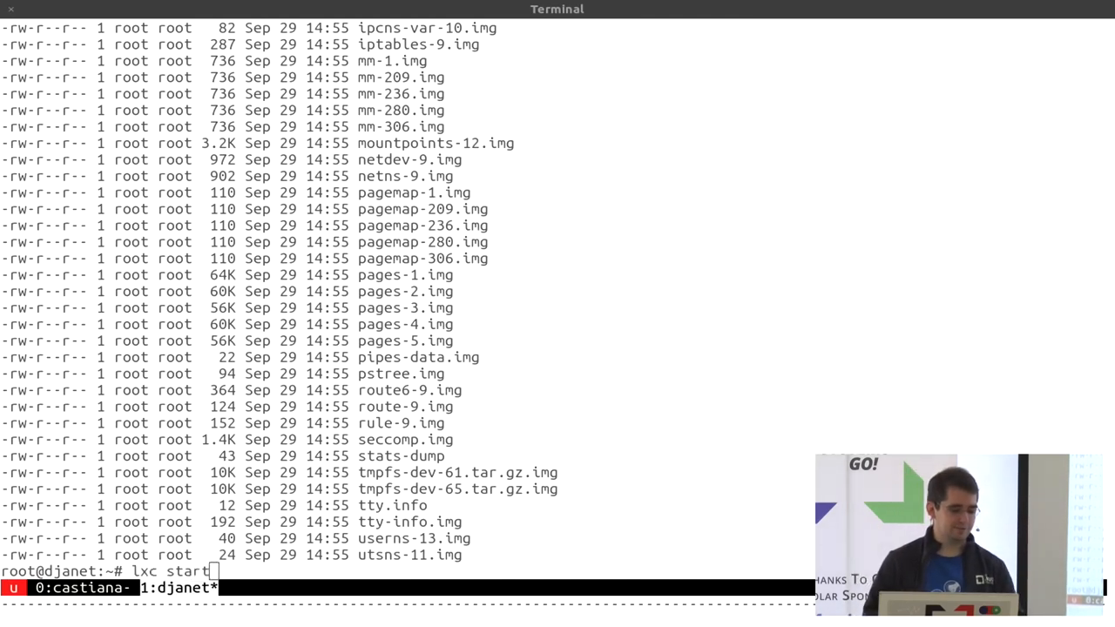
pyautogui.write('c1')
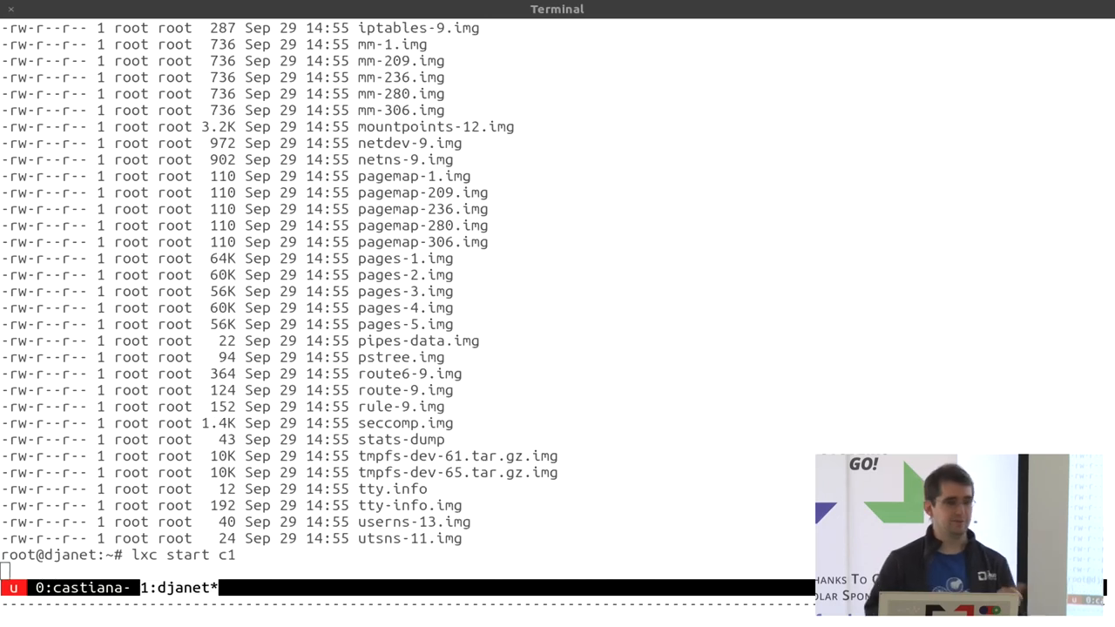